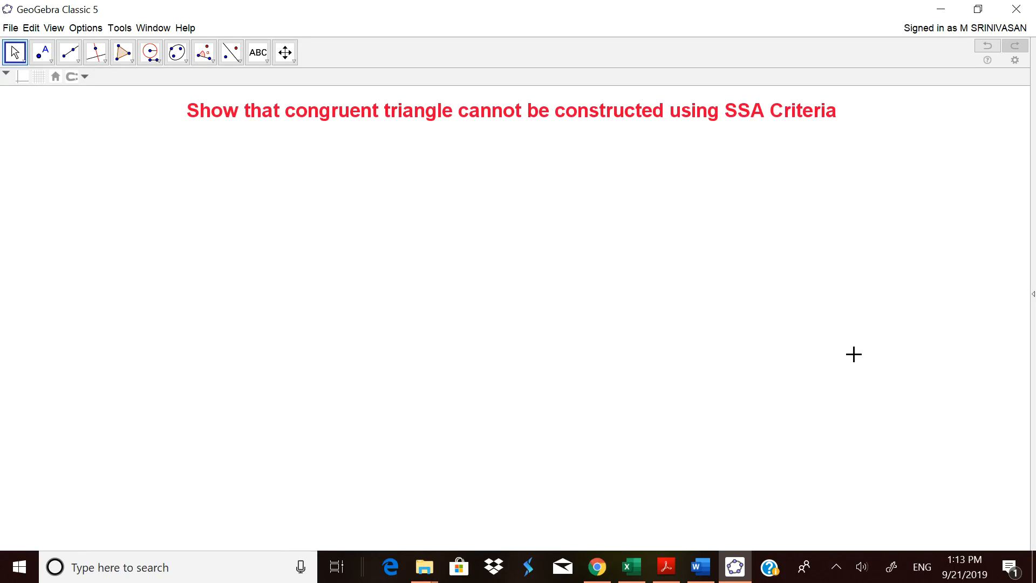
pyautogui.moveTo(666, 567)
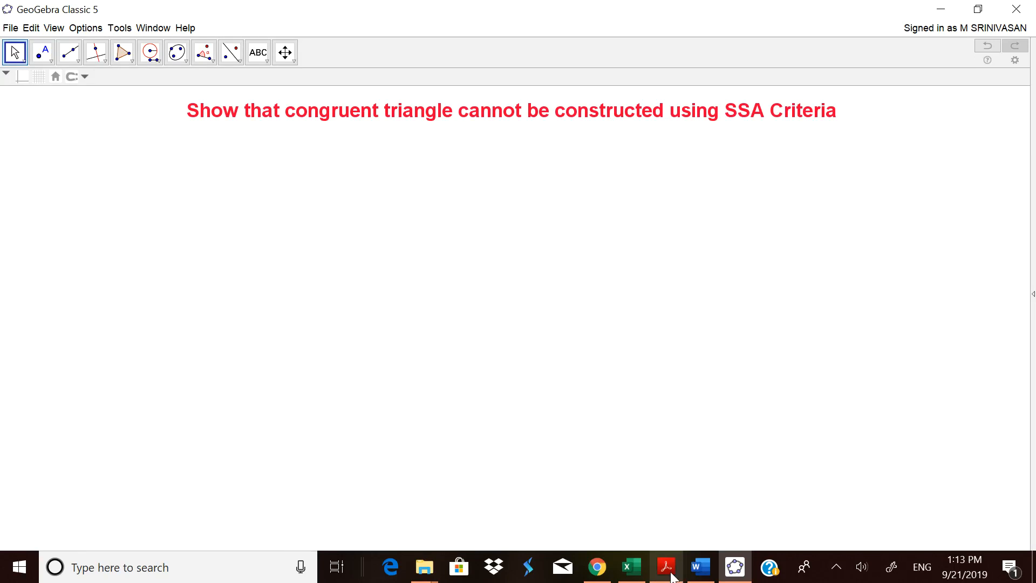
pyautogui.click(665, 566)
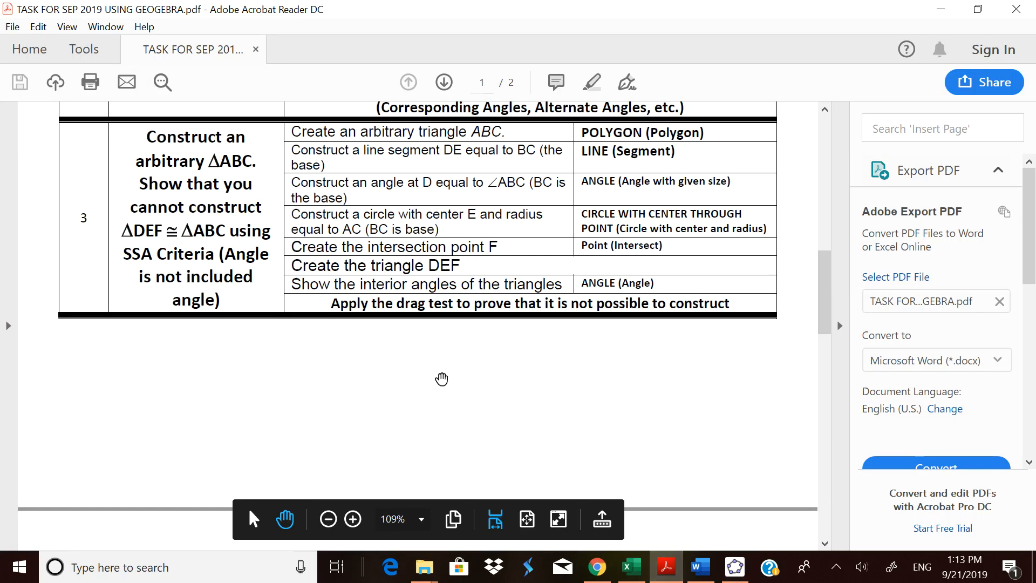
pyautogui.moveTo(429, 372)
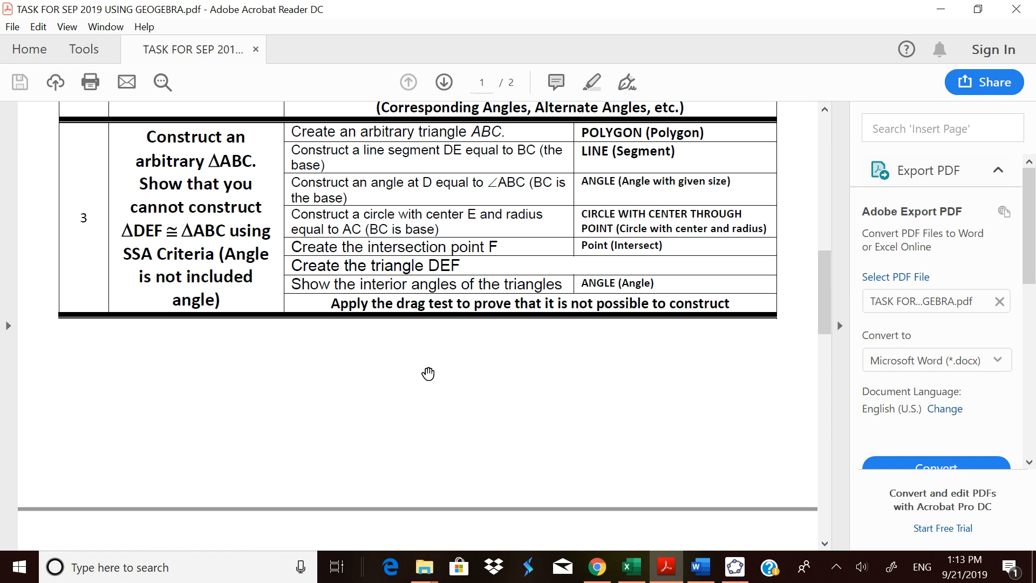
# - Bring the SSA GeoGebra worksheet back to the front with the Polygon tool active
pyautogui.click(733, 567)
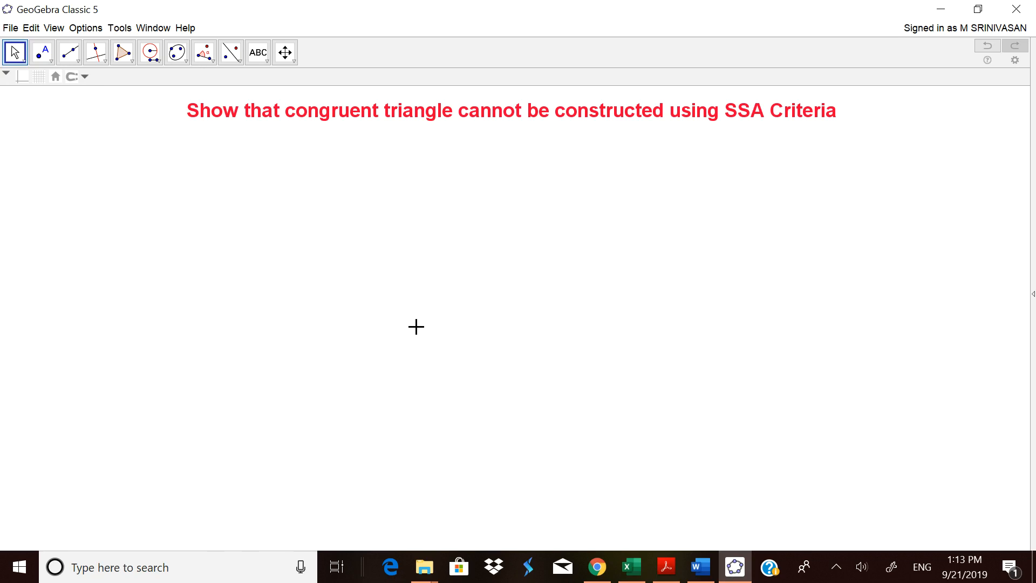
pyautogui.moveTo(133, 91)
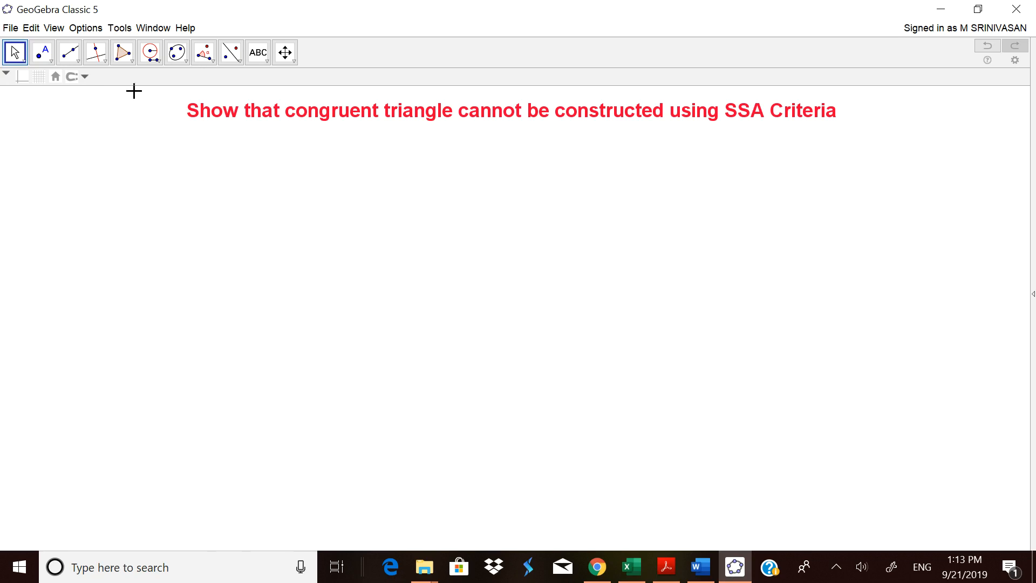
pyautogui.click(86, 27)
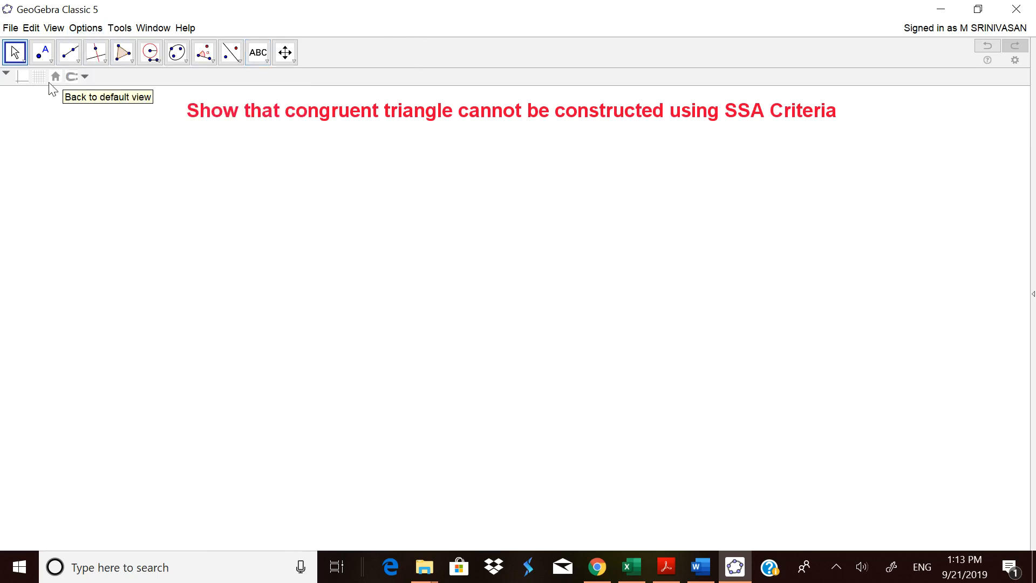
pyautogui.click(122, 53)
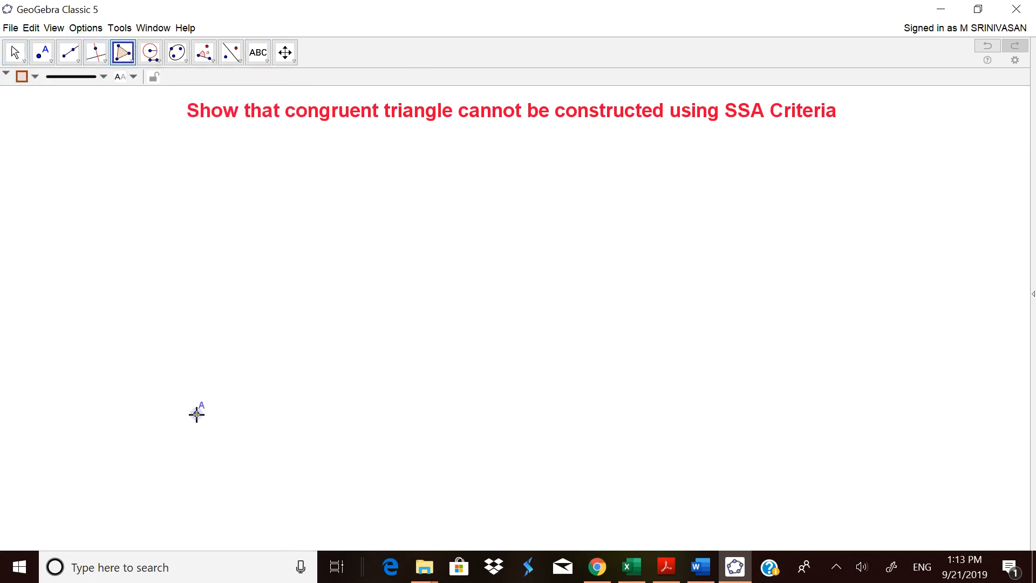
# - Draw triangle ABC, show side c's label, and drag vertex B to reshape it
pyautogui.click(280, 295)
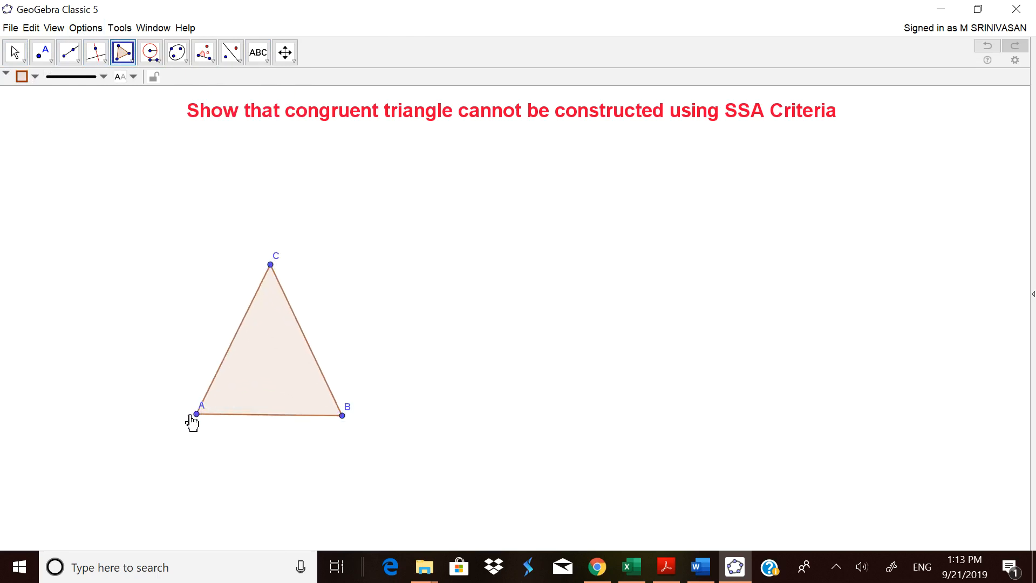
pyautogui.click(14, 53)
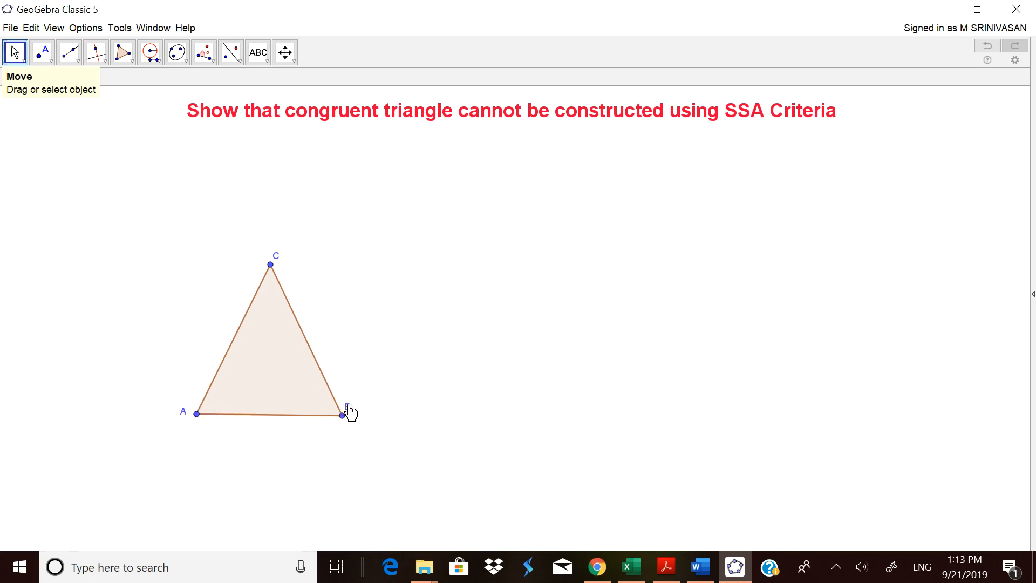
pyautogui.moveTo(7, 76)
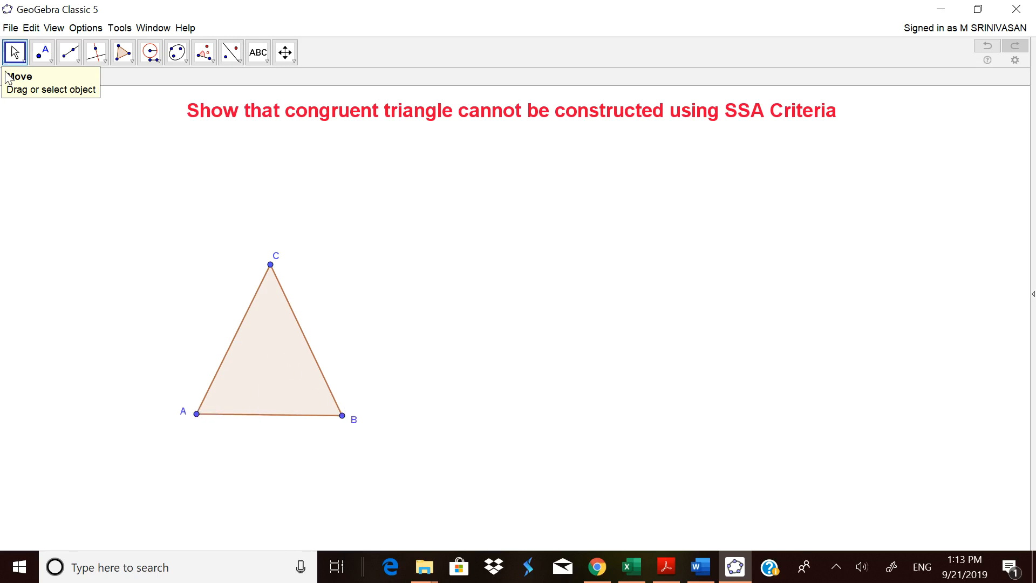
pyautogui.click(15, 52)
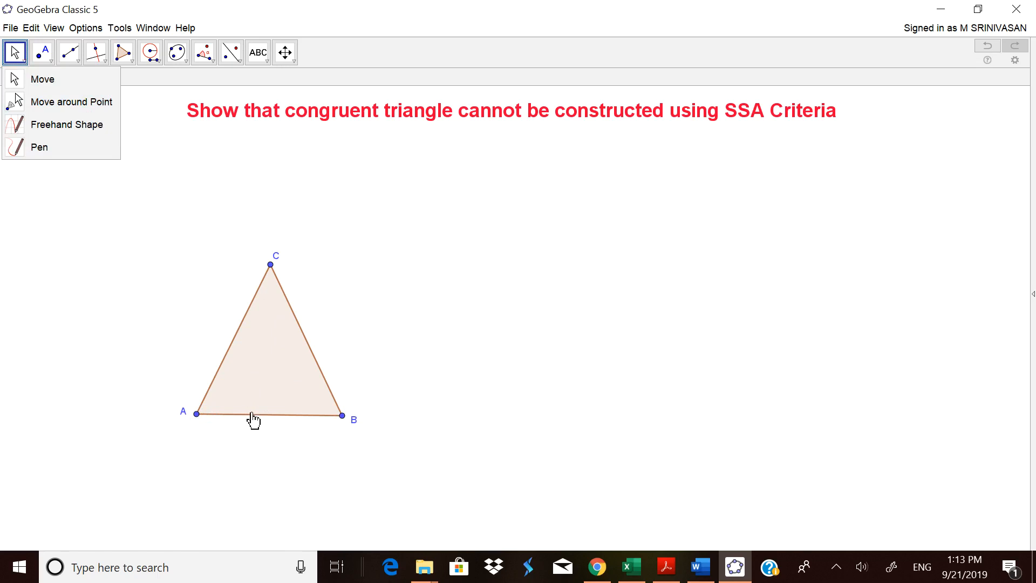
pyautogui.rightClick(268, 415)
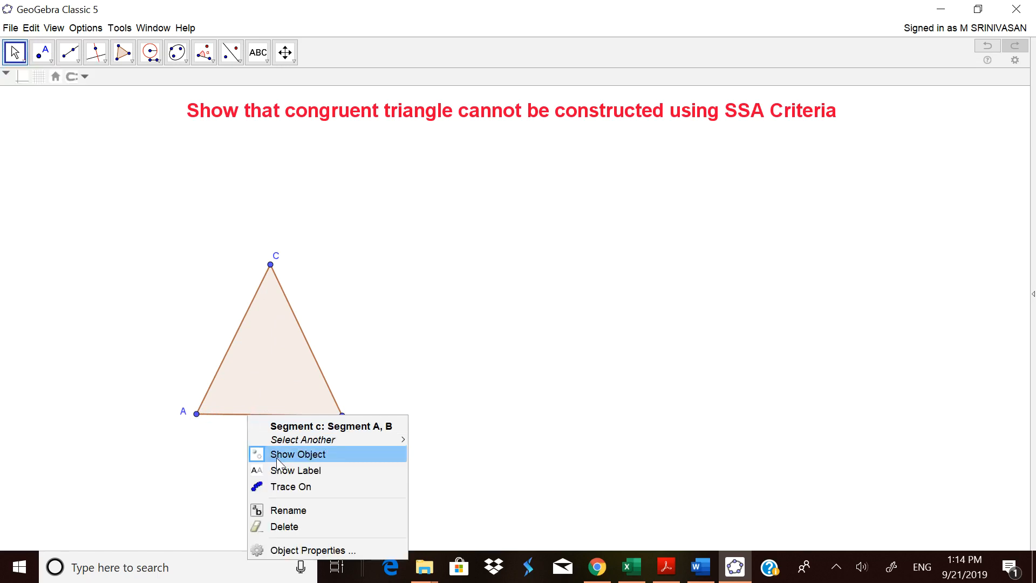
pyautogui.click(298, 453)
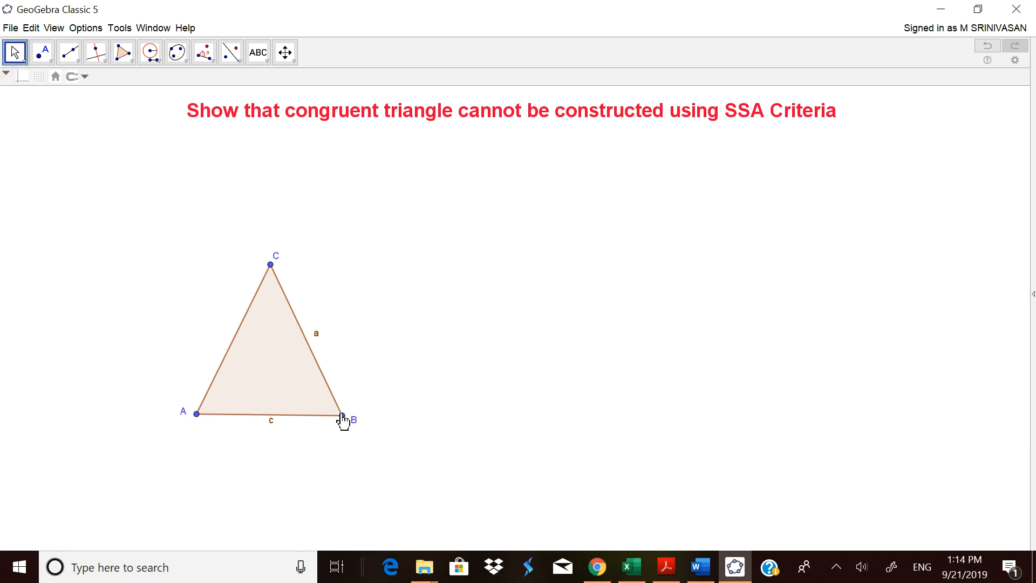
pyautogui.click(343, 415)
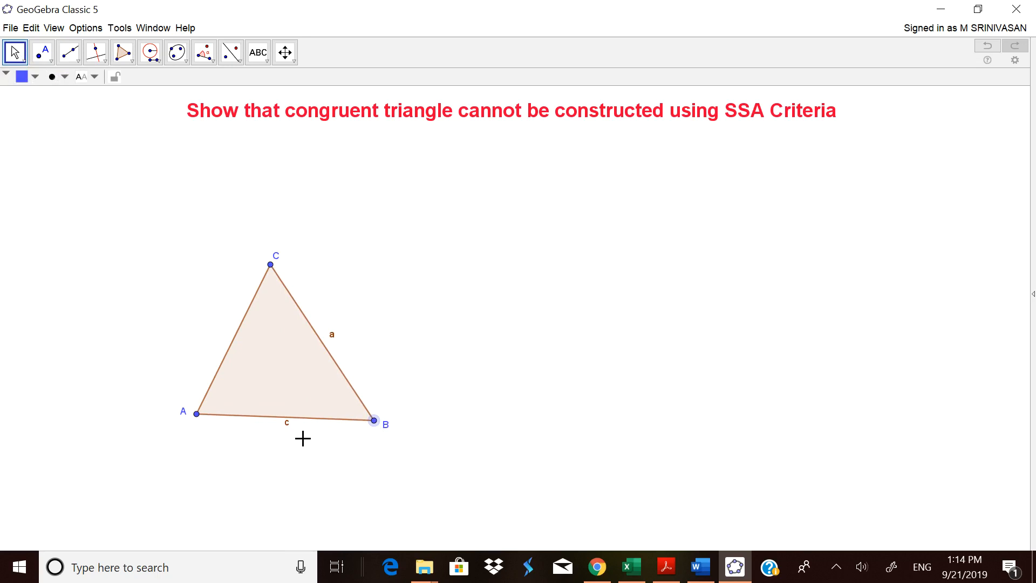
# - Measure angle α at vertex A with the Angle tool, showing 65.77°
pyautogui.click(212, 58)
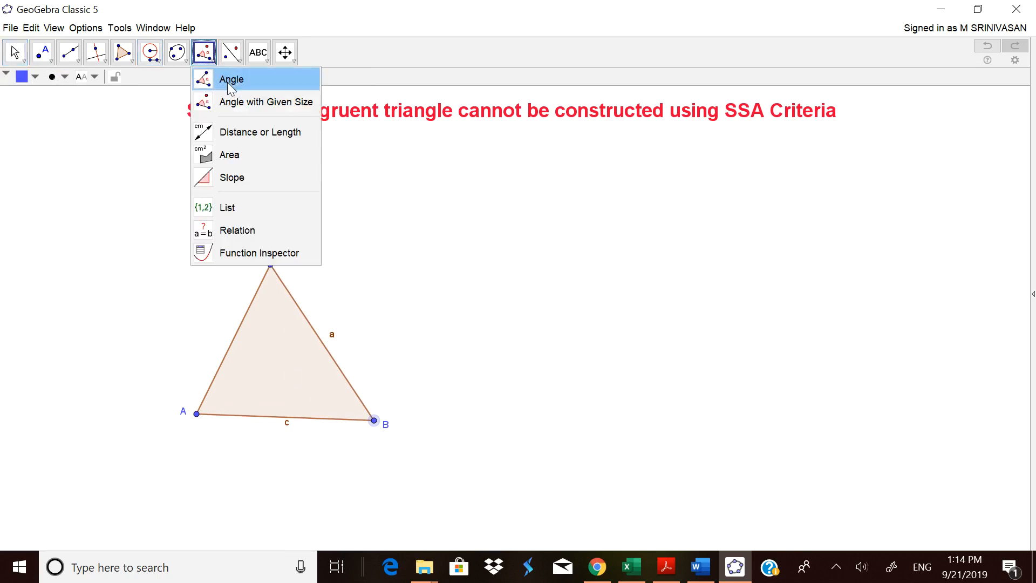
pyautogui.click(230, 79)
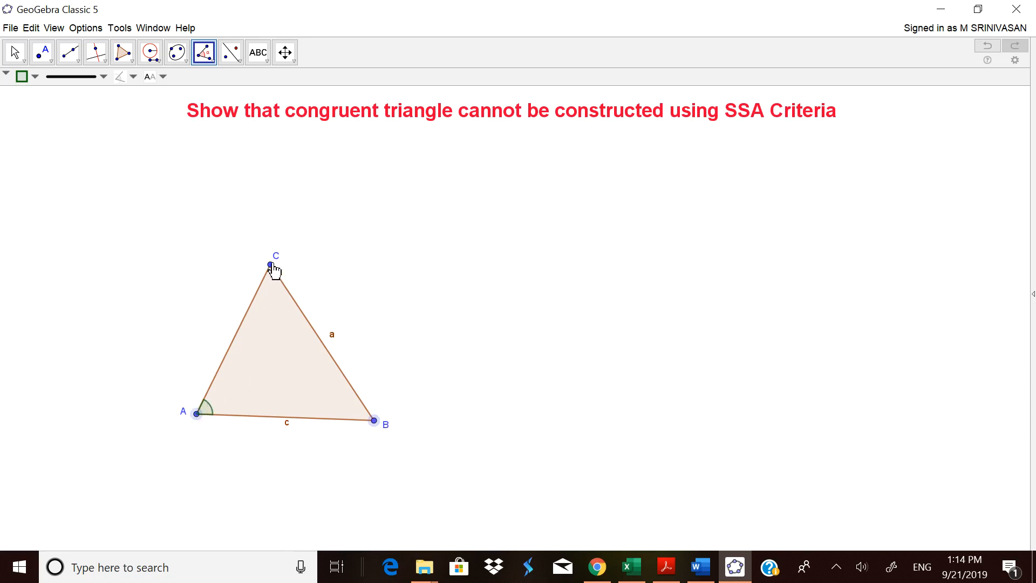
pyautogui.click(15, 52)
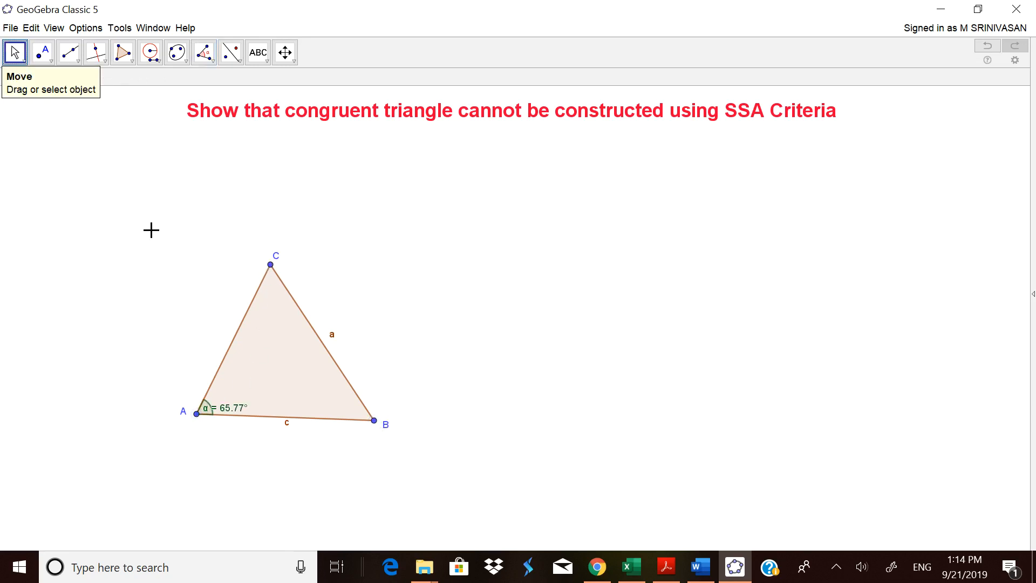
pyautogui.moveTo(517, 376)
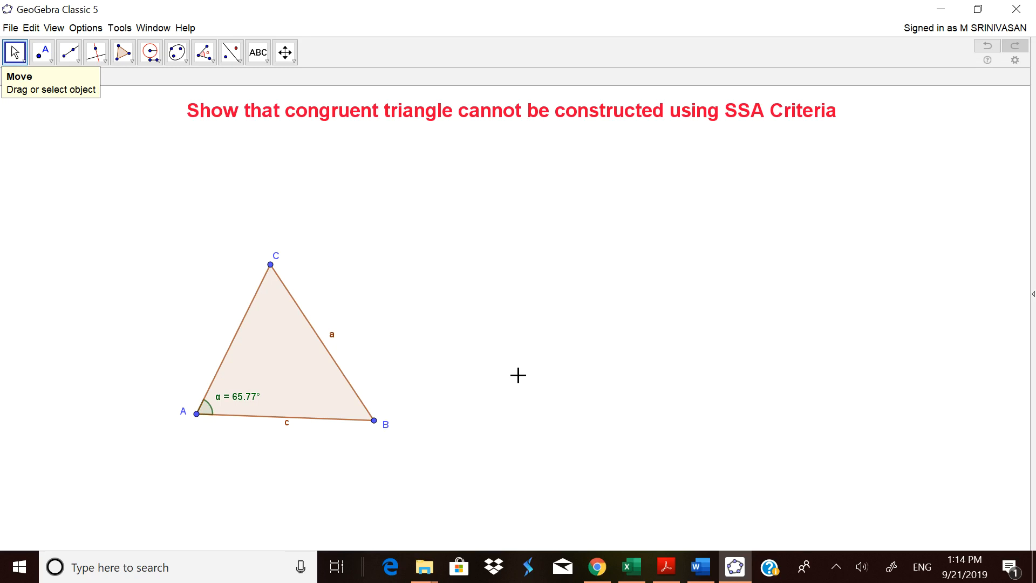
pyautogui.moveTo(94, 114)
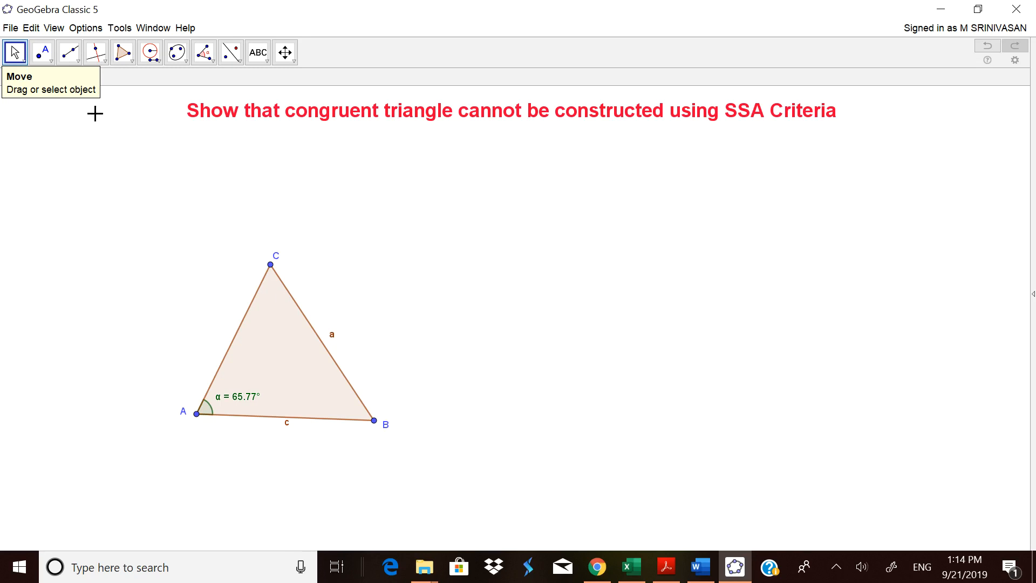
# - Create segment DE starting at point D with length c
pyautogui.click(68, 52)
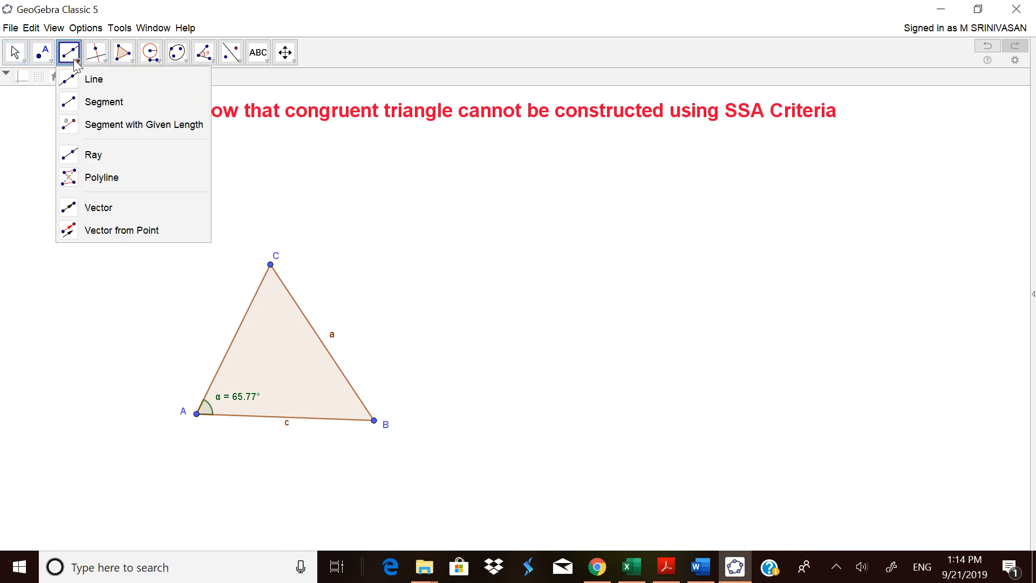
pyautogui.moveTo(112, 129)
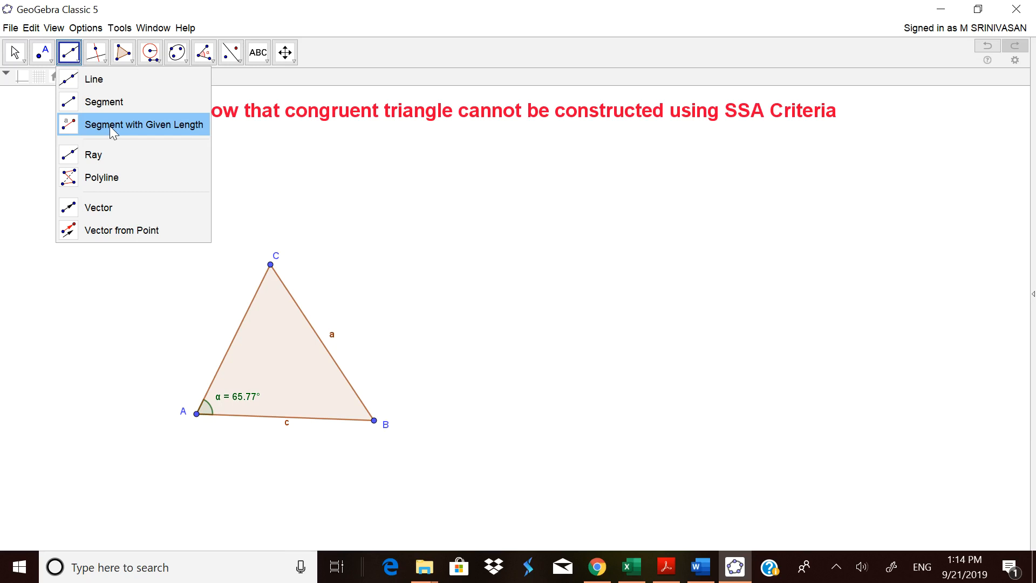
pyautogui.click(144, 124)
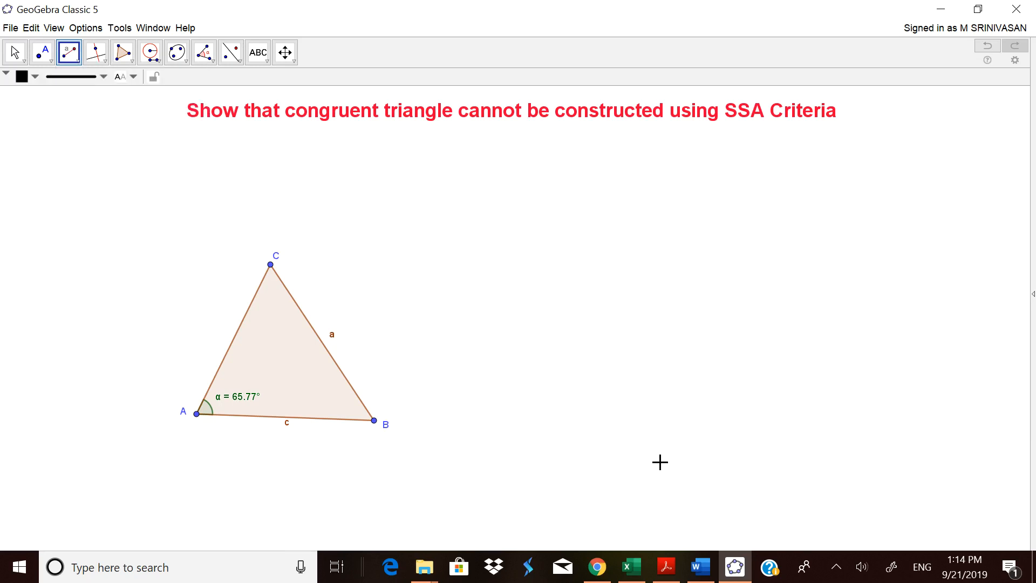
pyautogui.click(563, 416)
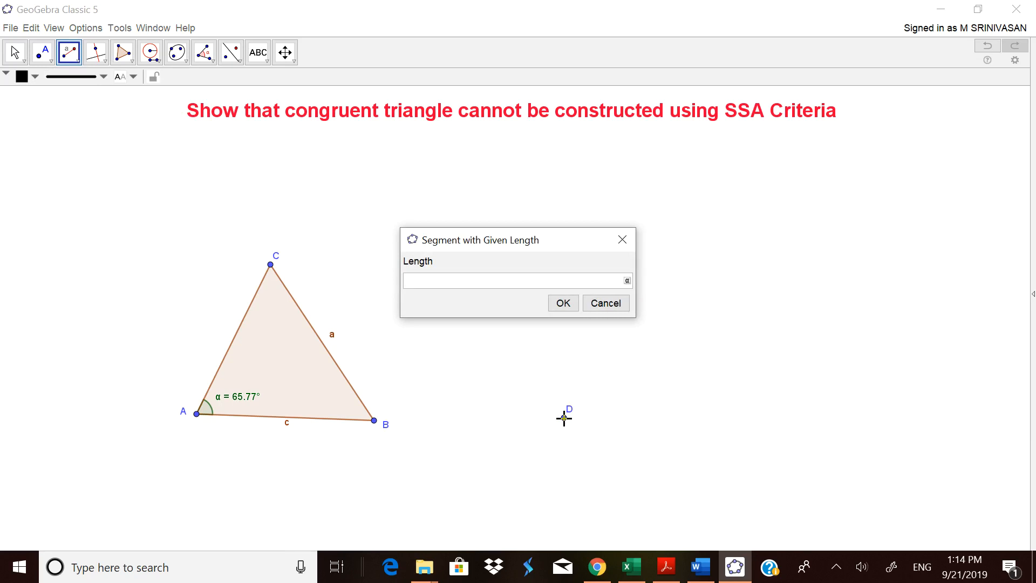
pyautogui.write('c')
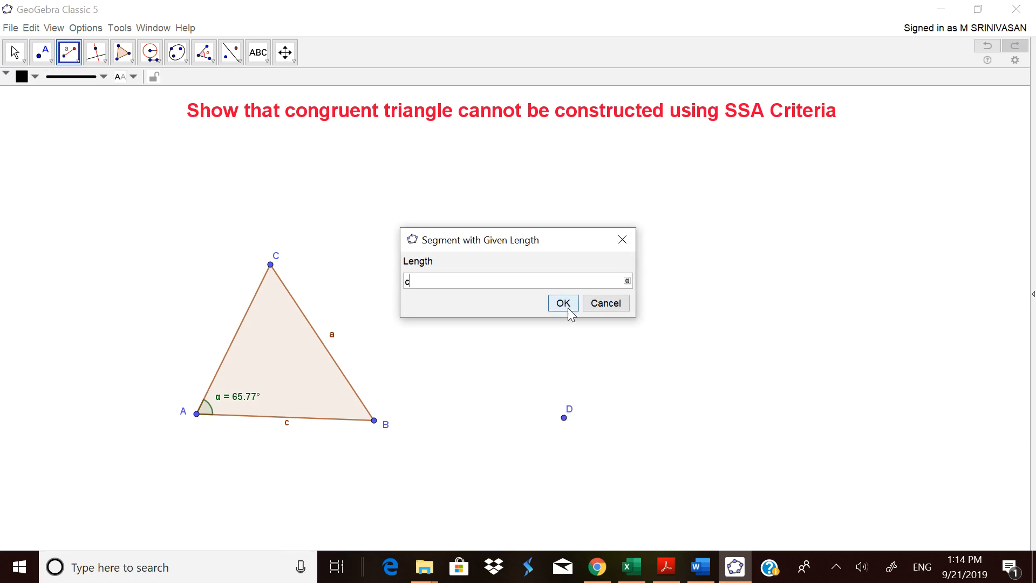
pyautogui.click(562, 303)
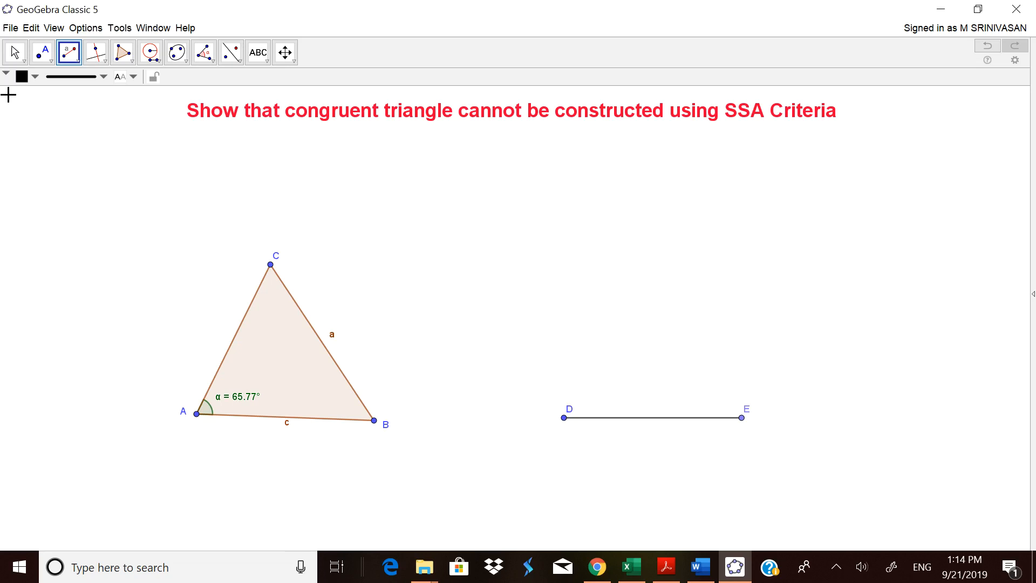
pyautogui.click(15, 52)
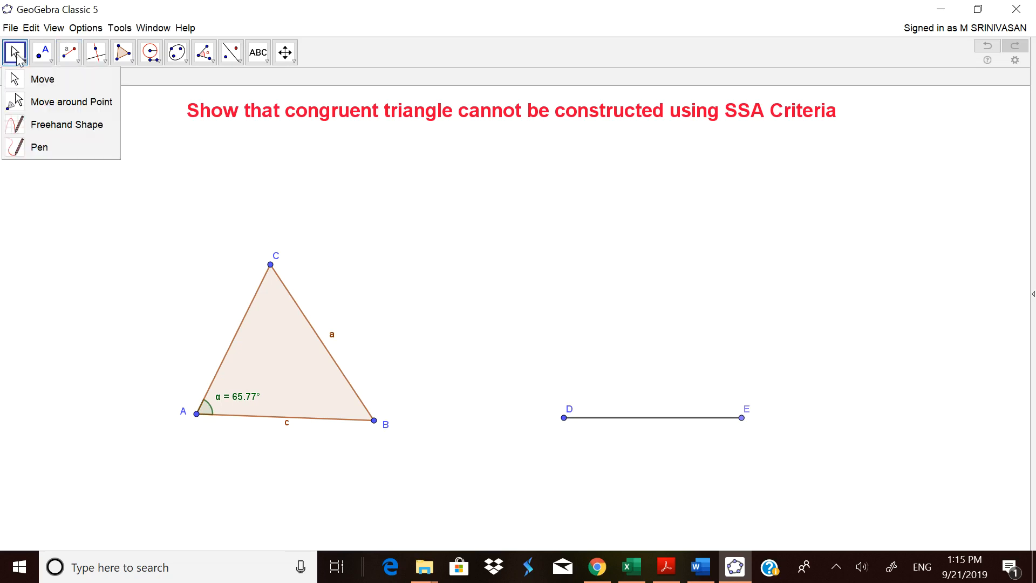
pyautogui.moveTo(376, 426)
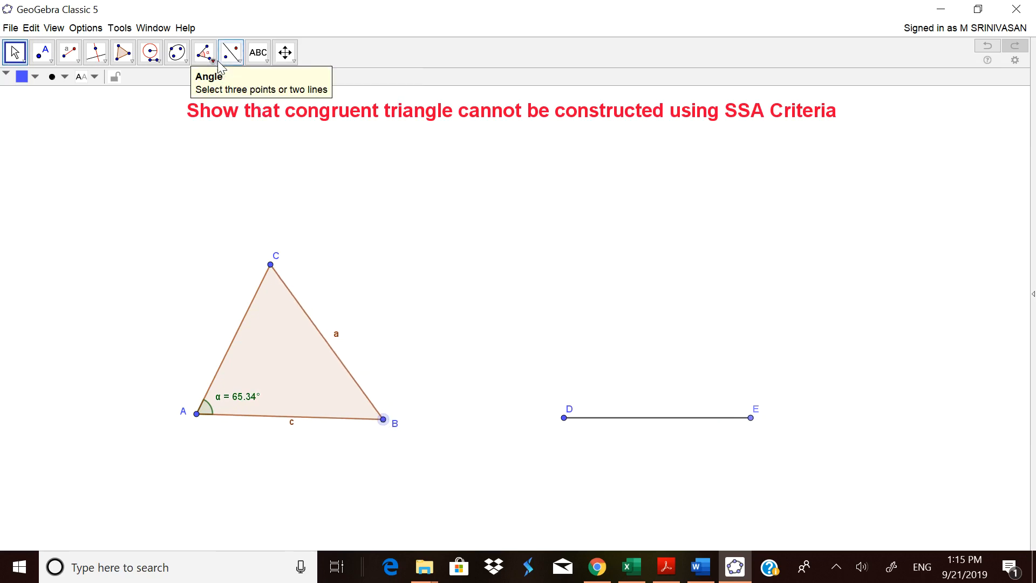
# - Copy angle α (65.34°) counterclockwise at D from side DE, creating point E'
pyautogui.click(211, 53)
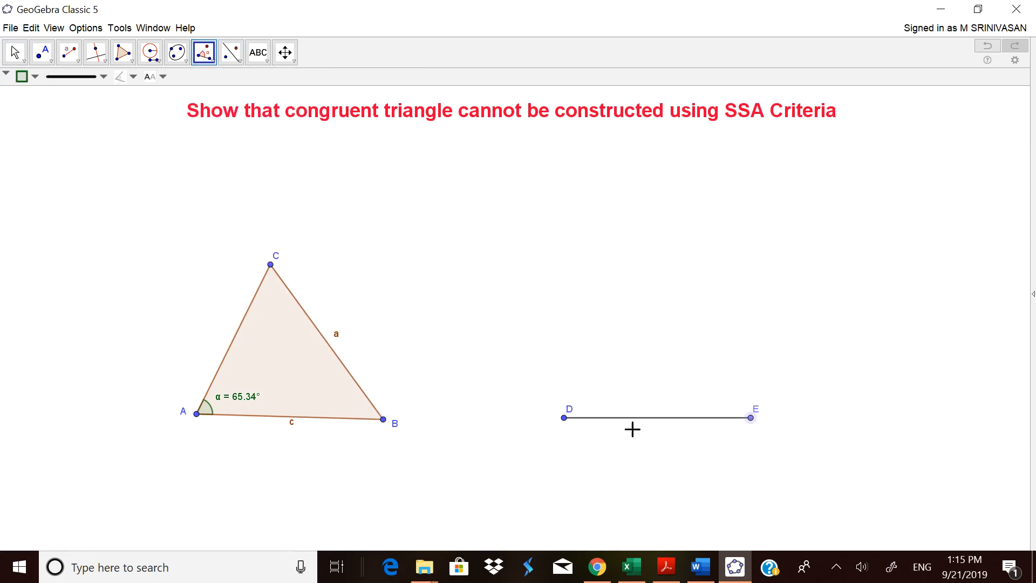
pyautogui.click(562, 417)
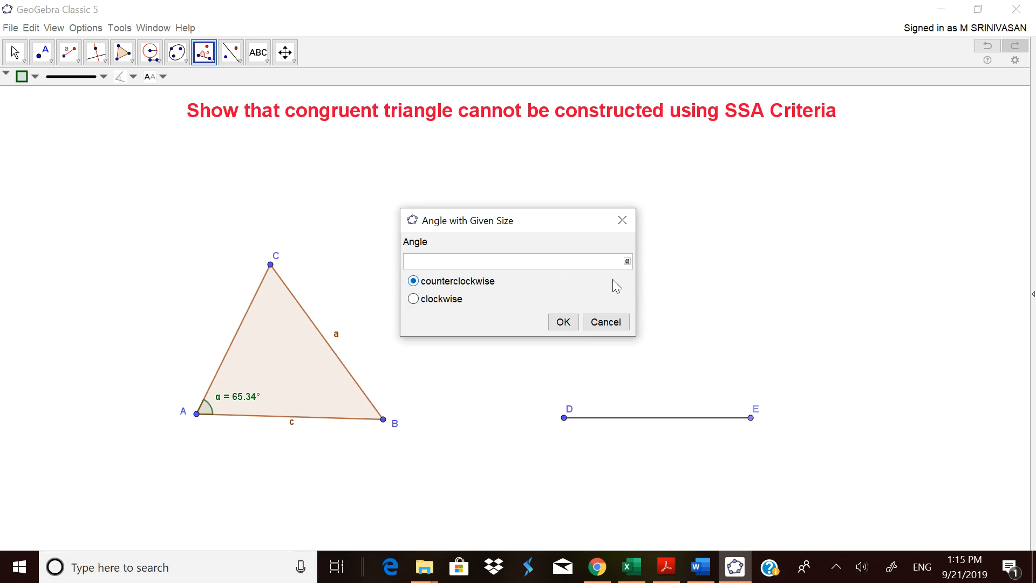
pyautogui.click(625, 260)
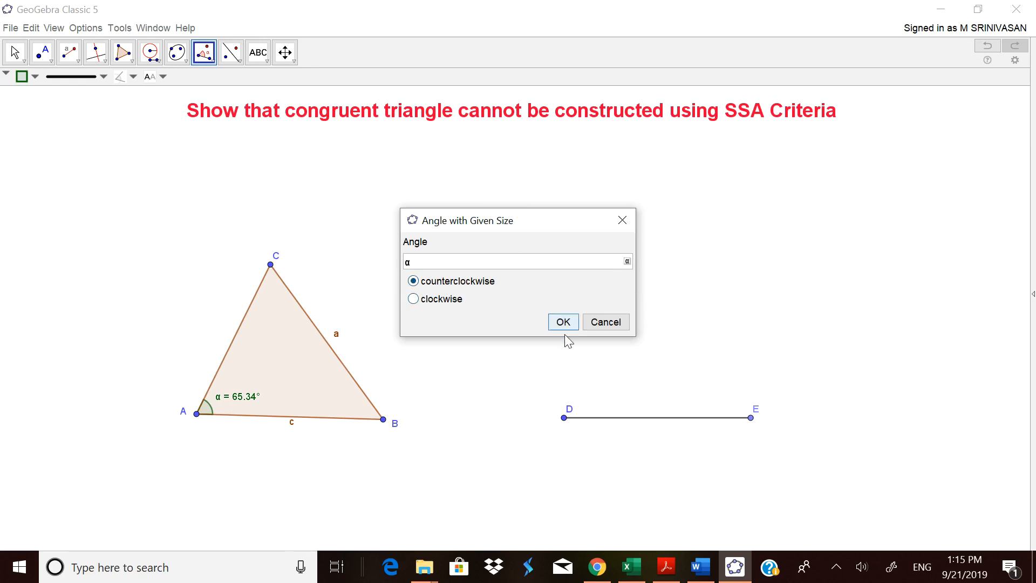
pyautogui.click(562, 321)
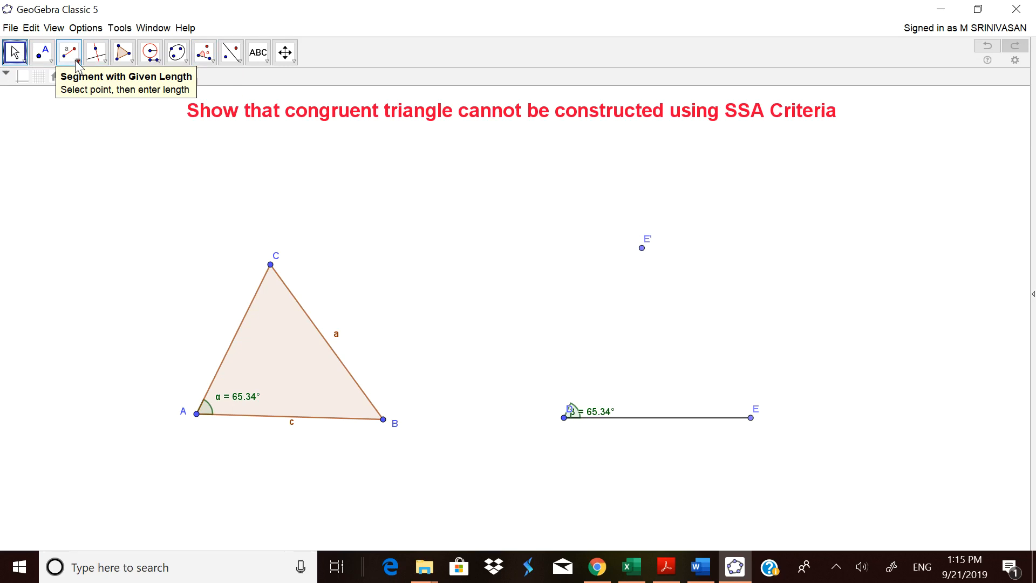
# - Draw a ray from D through E', then hide point E'
pyautogui.click(69, 52)
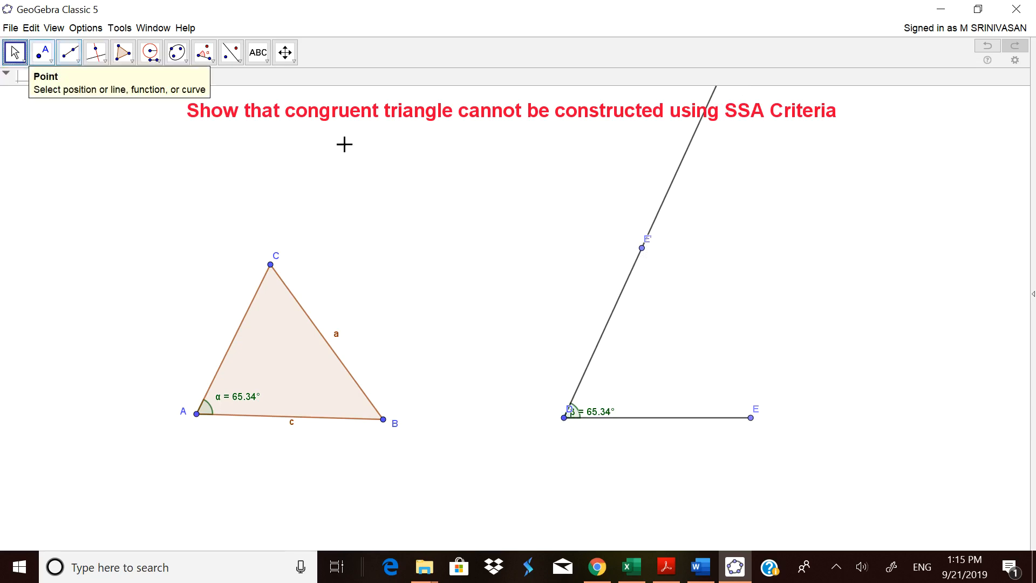
pyautogui.rightClick(641, 248)
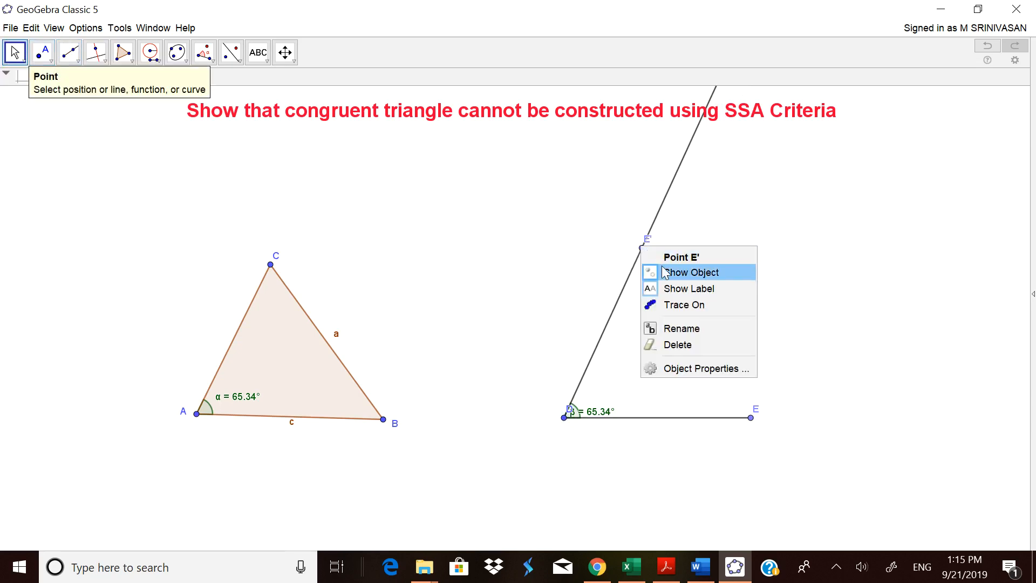
pyautogui.click(691, 271)
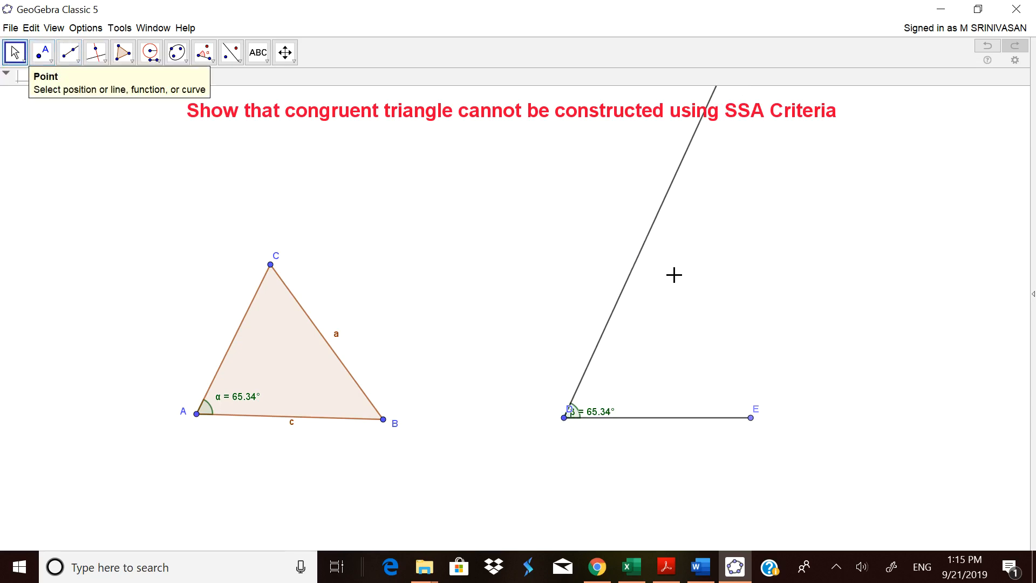
pyautogui.moveTo(367, 408)
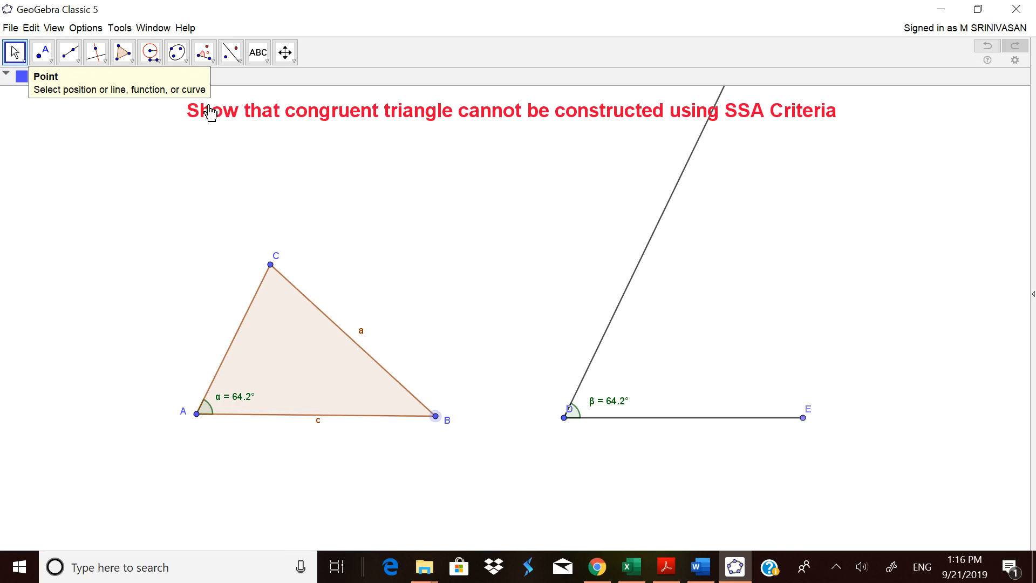
# - Draw a circle centred at E with radius a
pyautogui.click(157, 53)
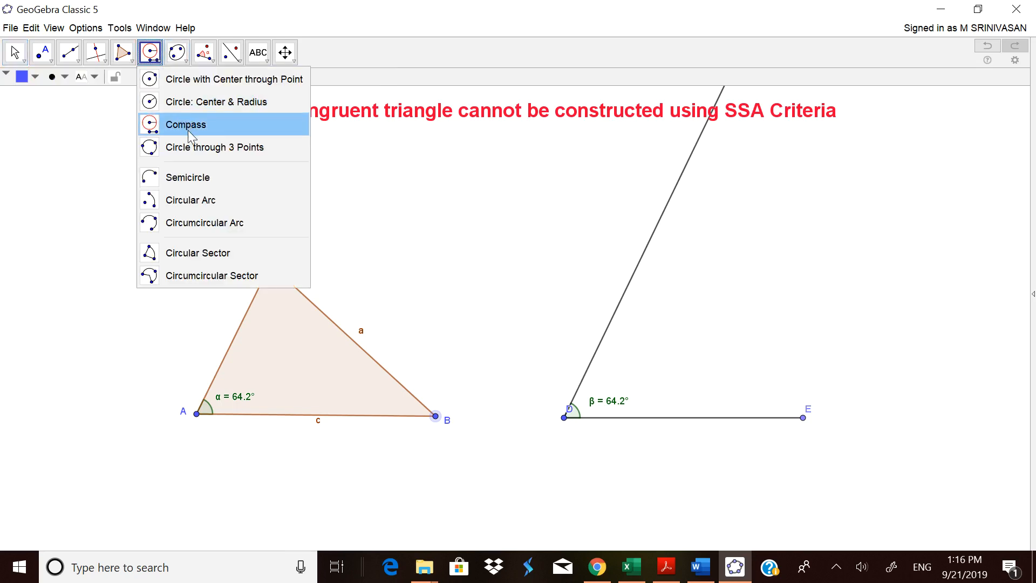
pyautogui.moveTo(197, 107)
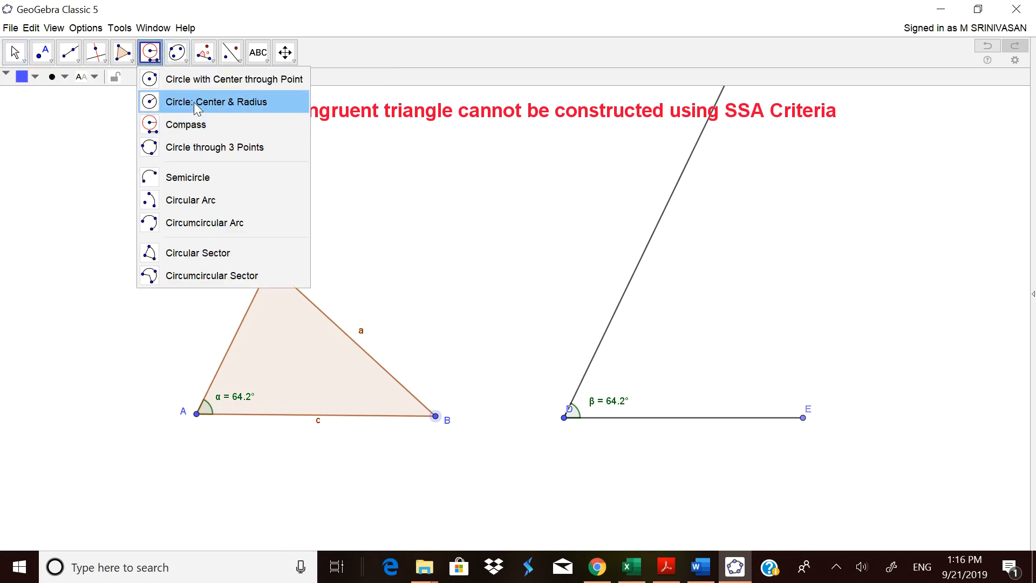
pyautogui.click(215, 101)
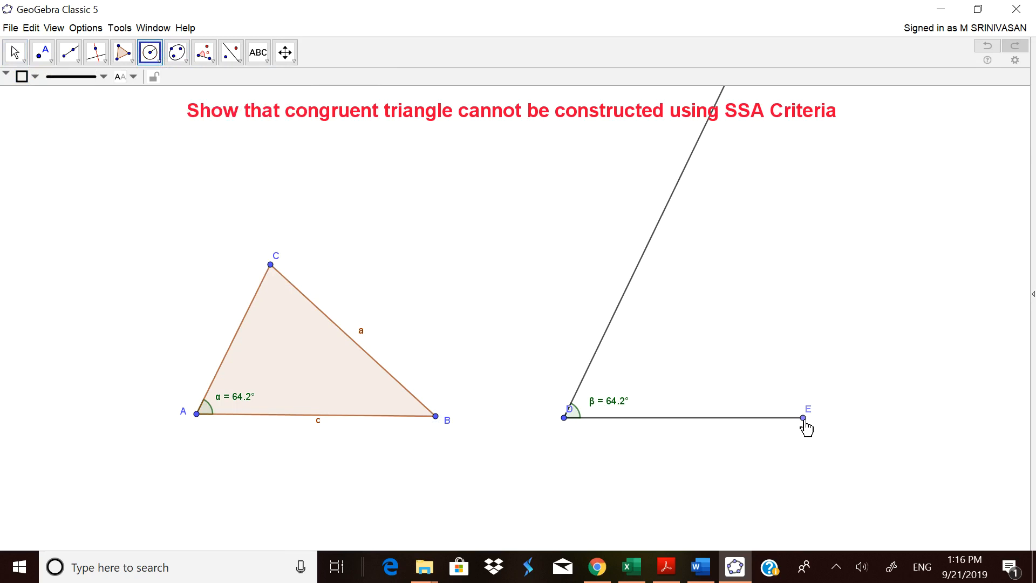
pyautogui.click(802, 418)
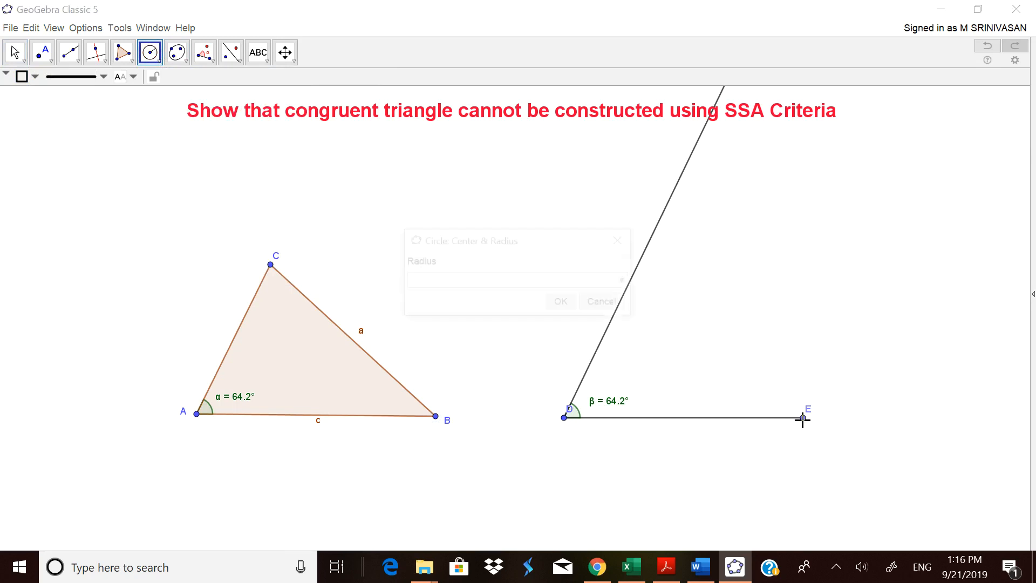
pyautogui.click(802, 419)
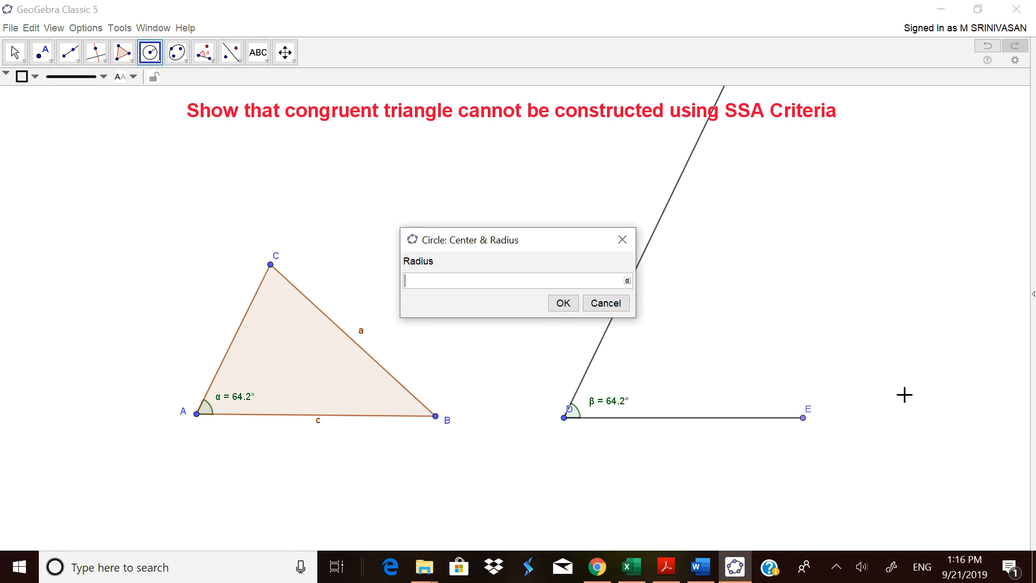
pyautogui.write('a')
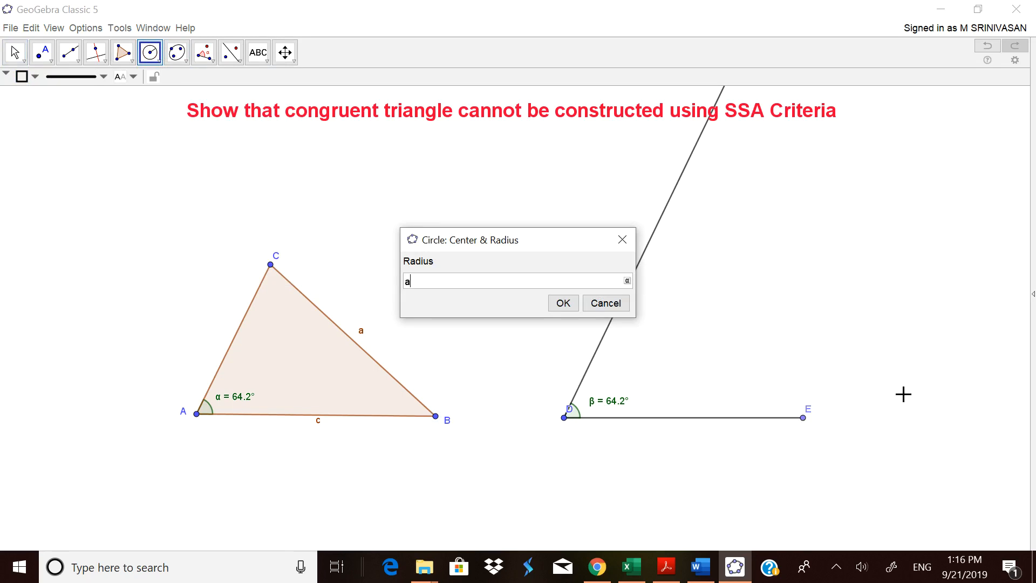
pyautogui.click(562, 303)
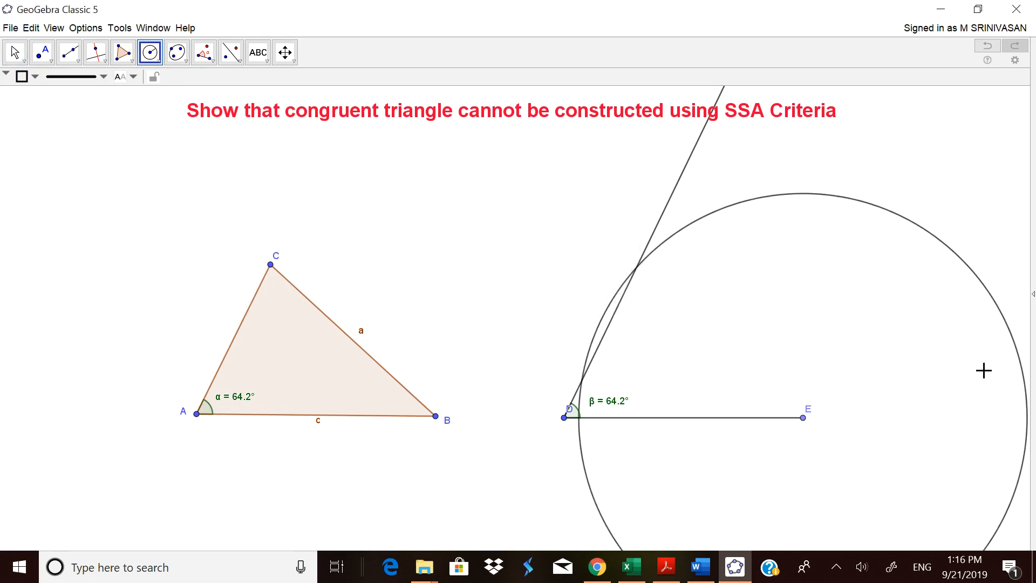
pyautogui.moveTo(897, 344)
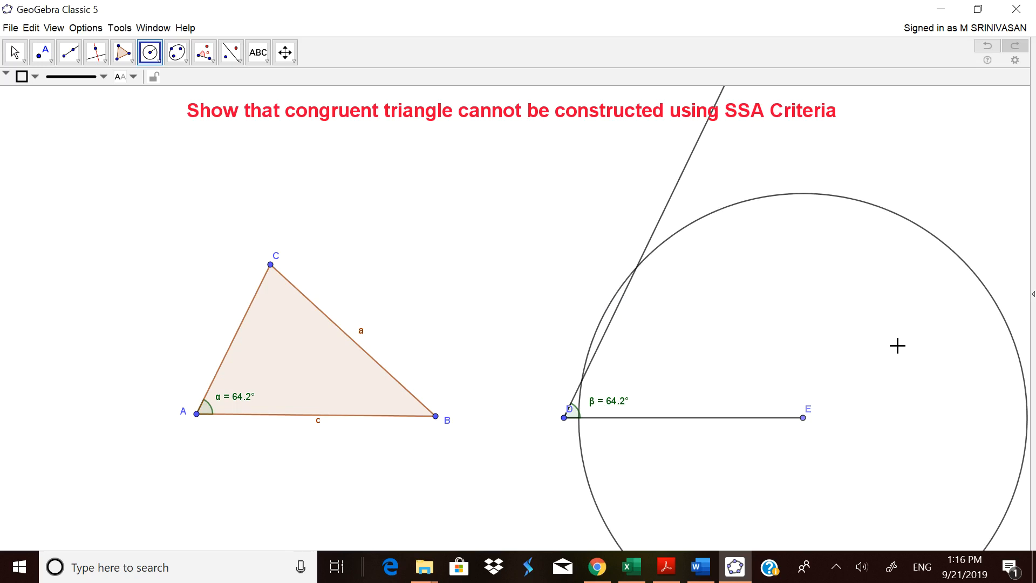
pyautogui.moveTo(526, 265)
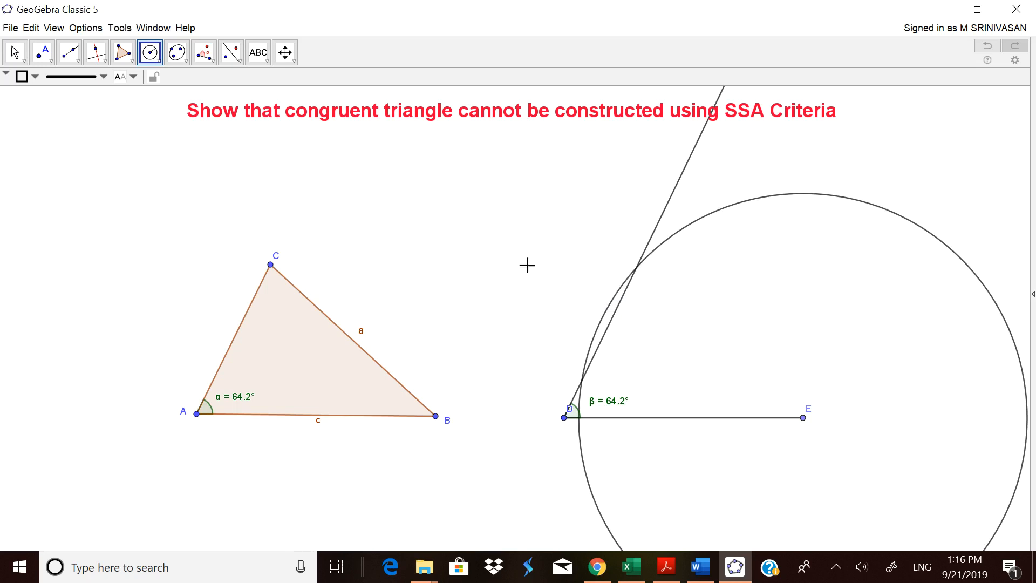
pyautogui.click(48, 52)
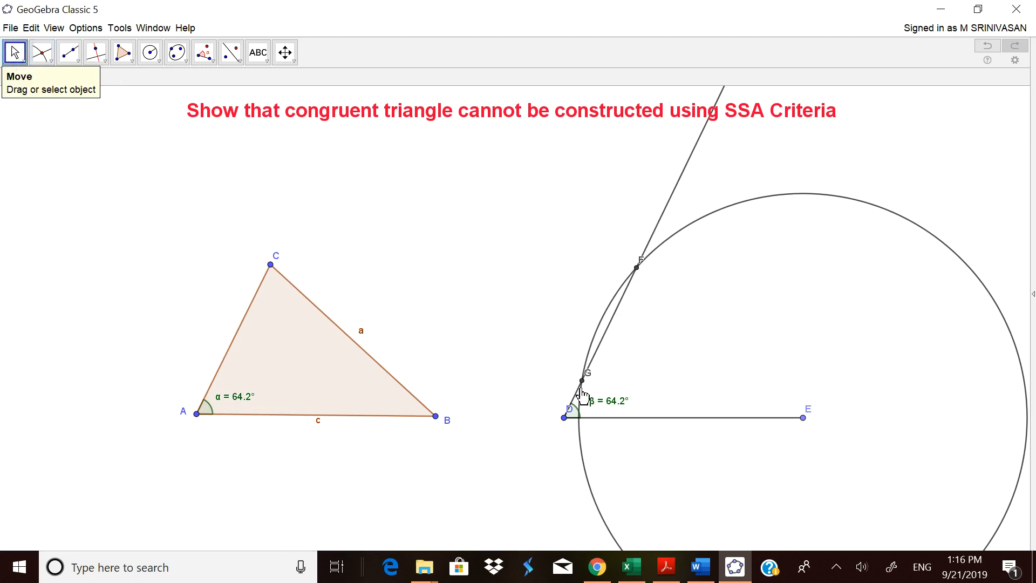
pyautogui.moveTo(648, 345)
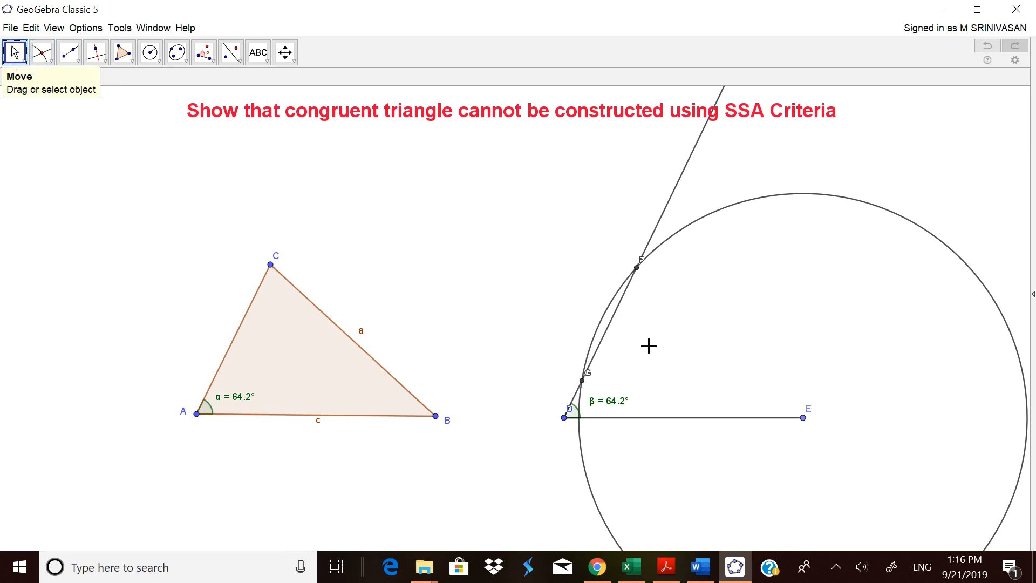
pyautogui.moveTo(15, 58)
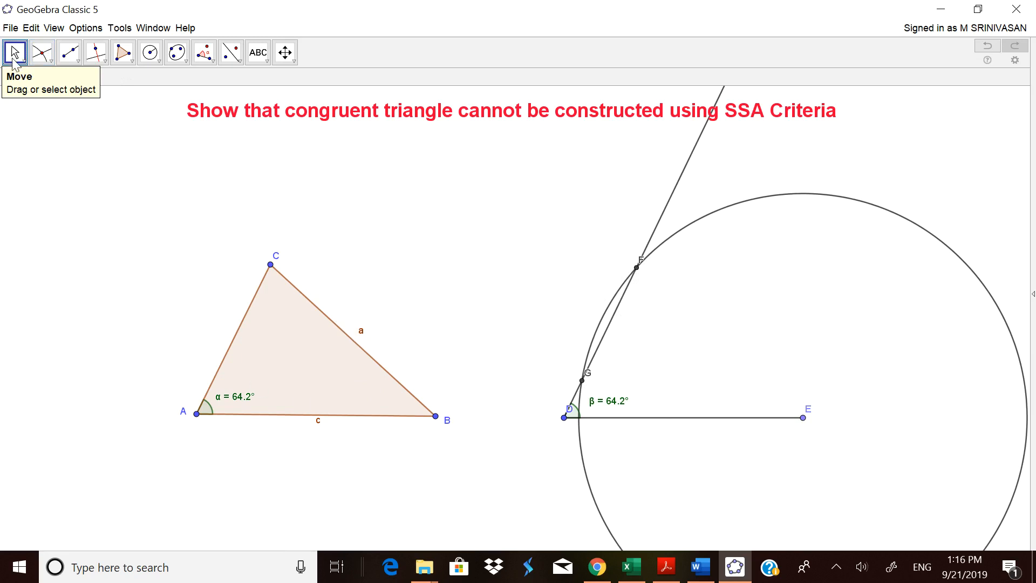
pyautogui.moveTo(123, 52)
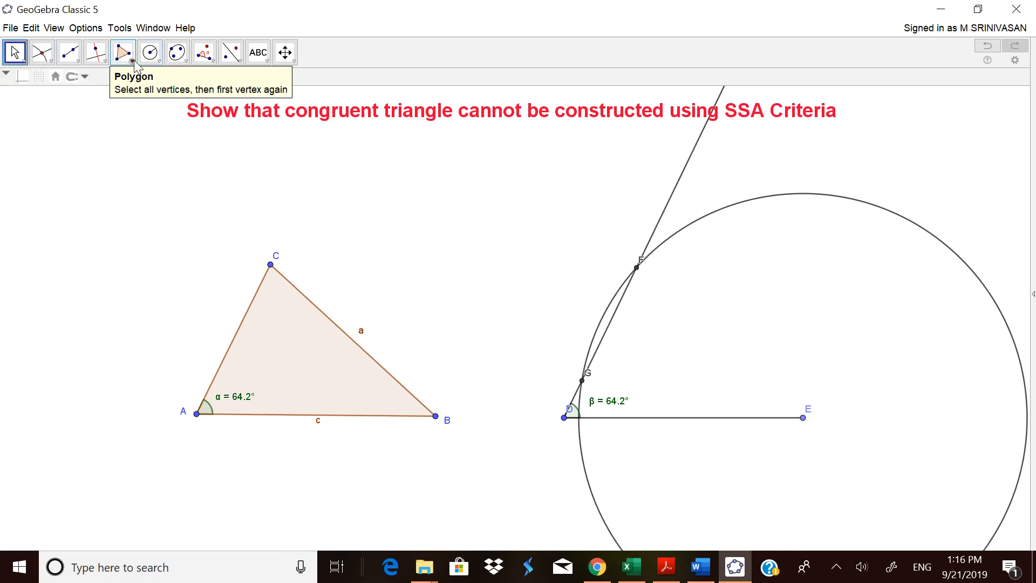
# - Draw polygon DEF through intersection F and hide the construction ray
pyautogui.click(123, 52)
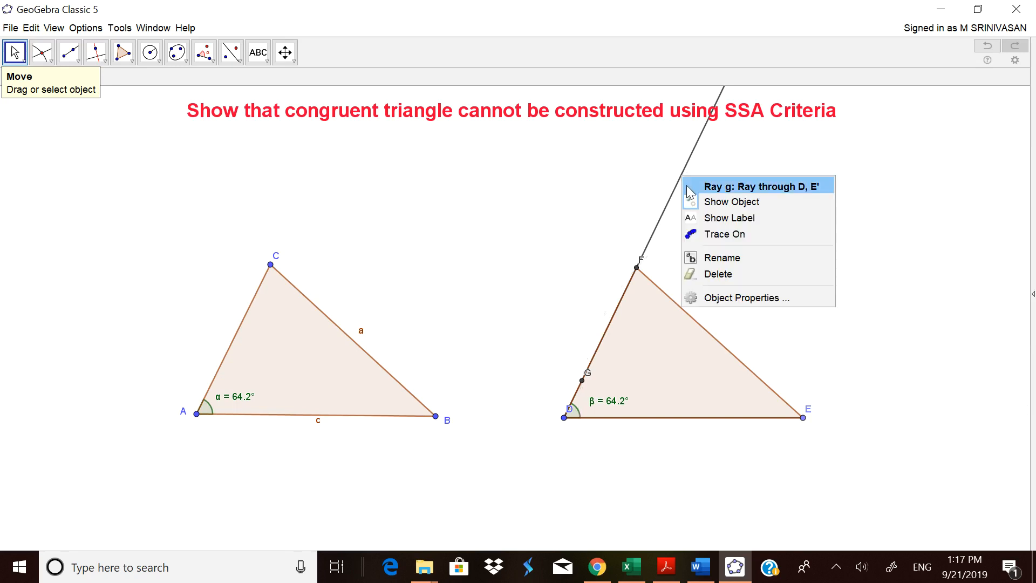
pyautogui.click(732, 201)
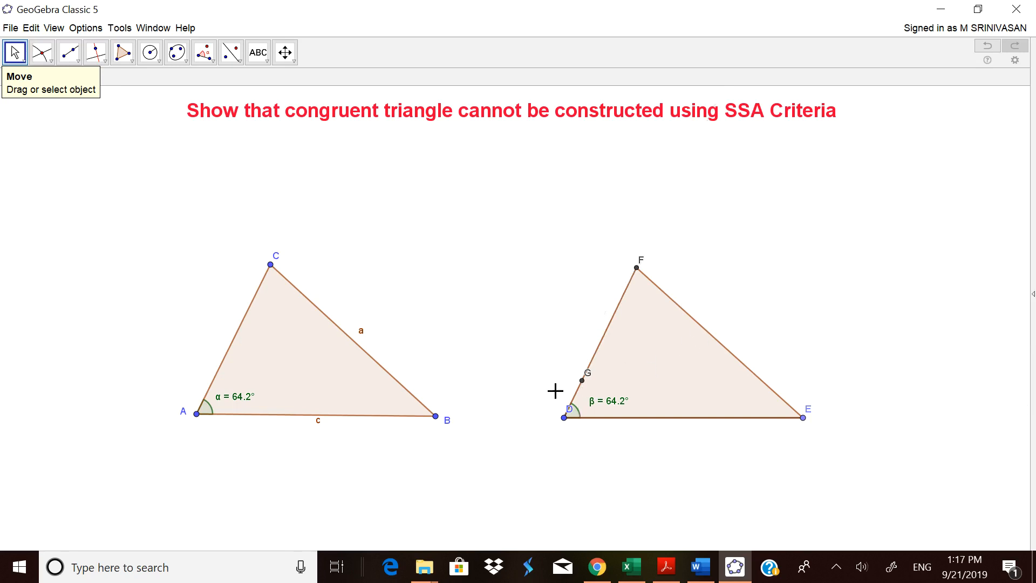
pyautogui.moveTo(583, 388)
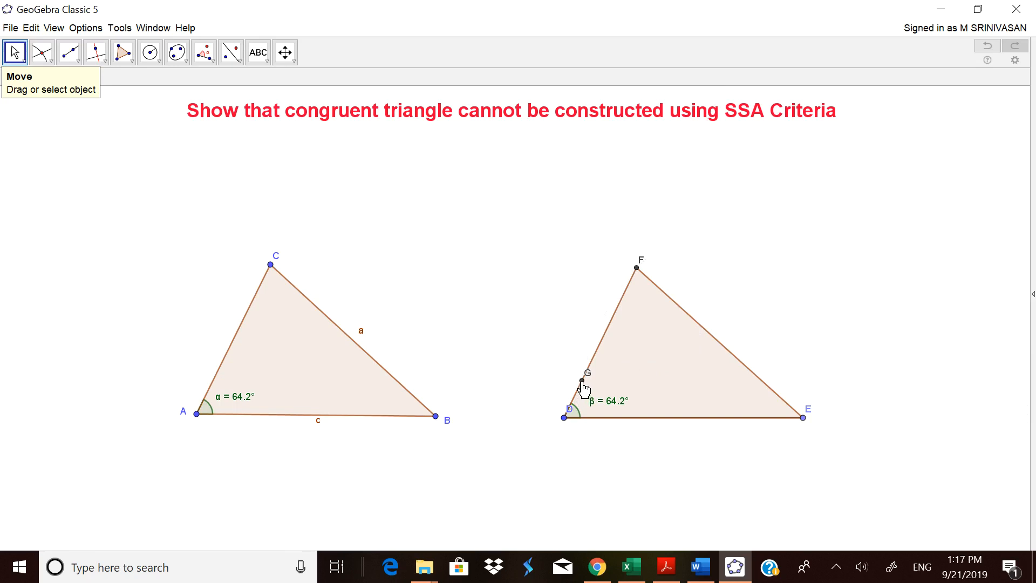
pyautogui.moveTo(291, 432)
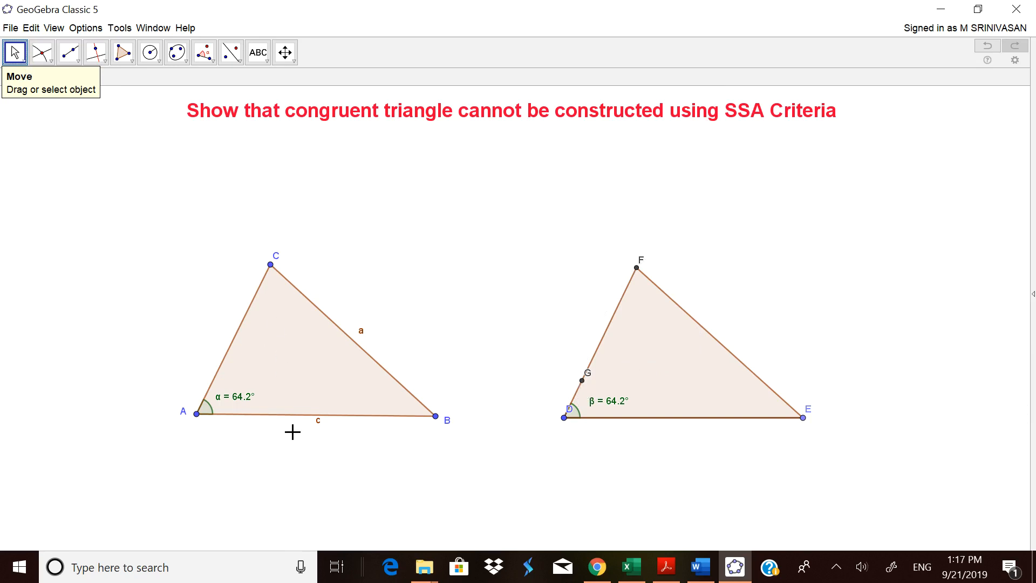
pyautogui.moveTo(324, 381)
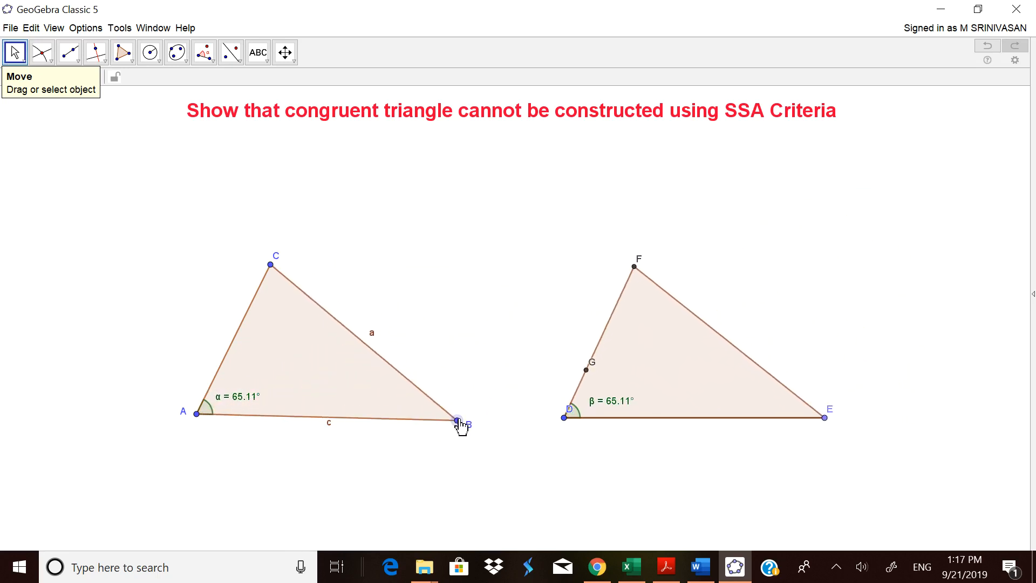
pyautogui.moveTo(330, 205)
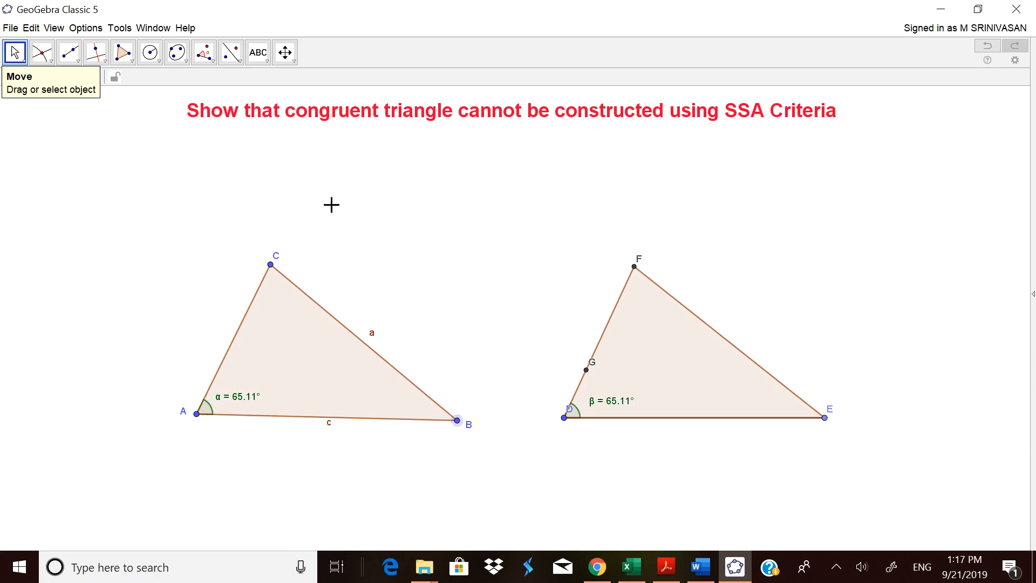
# - Measure all interior angles of ABC and DEF (65.11°, 76.45°, 38.45°)
pyautogui.click(203, 52)
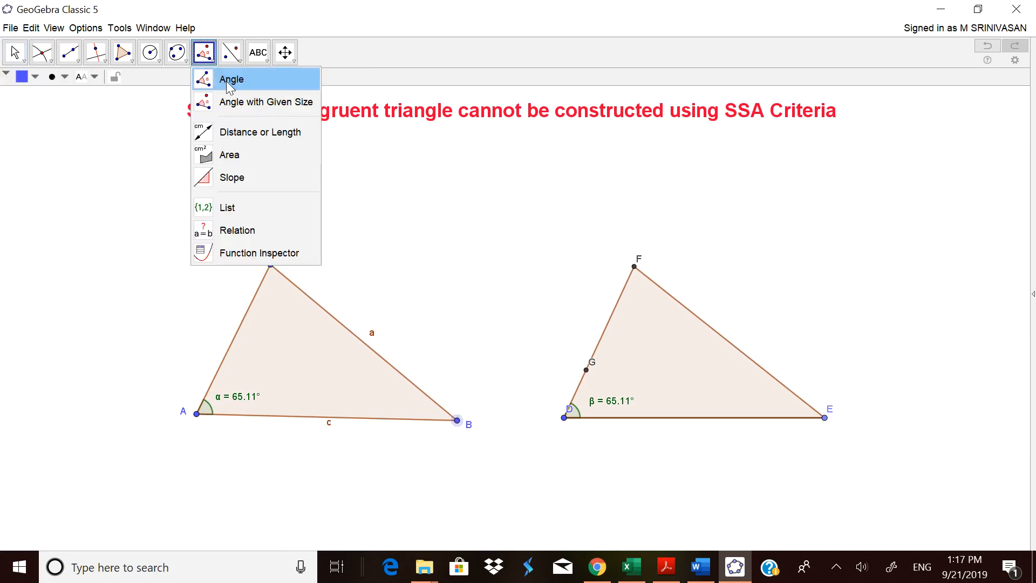
pyautogui.click(230, 79)
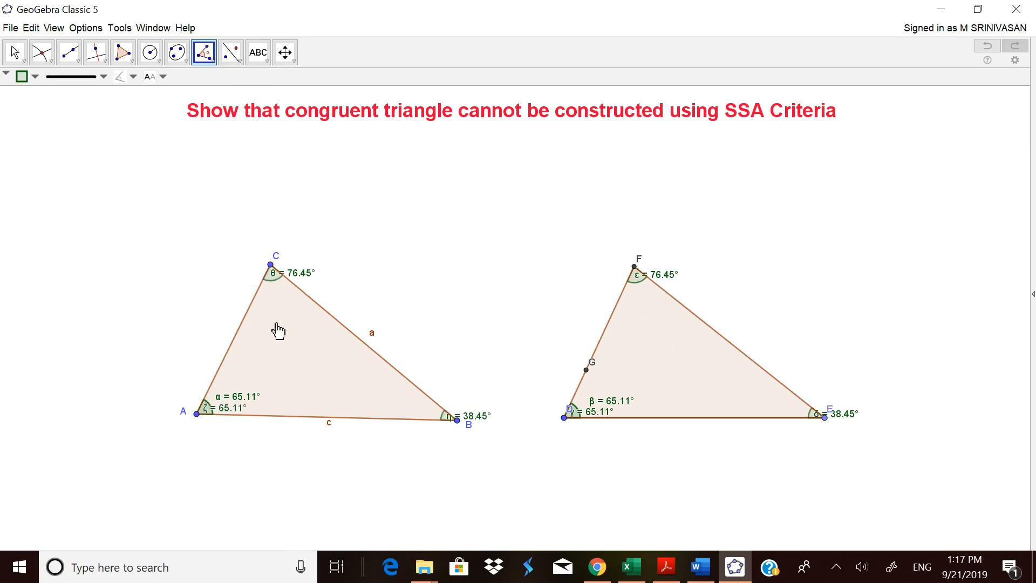
pyautogui.moveTo(454, 296)
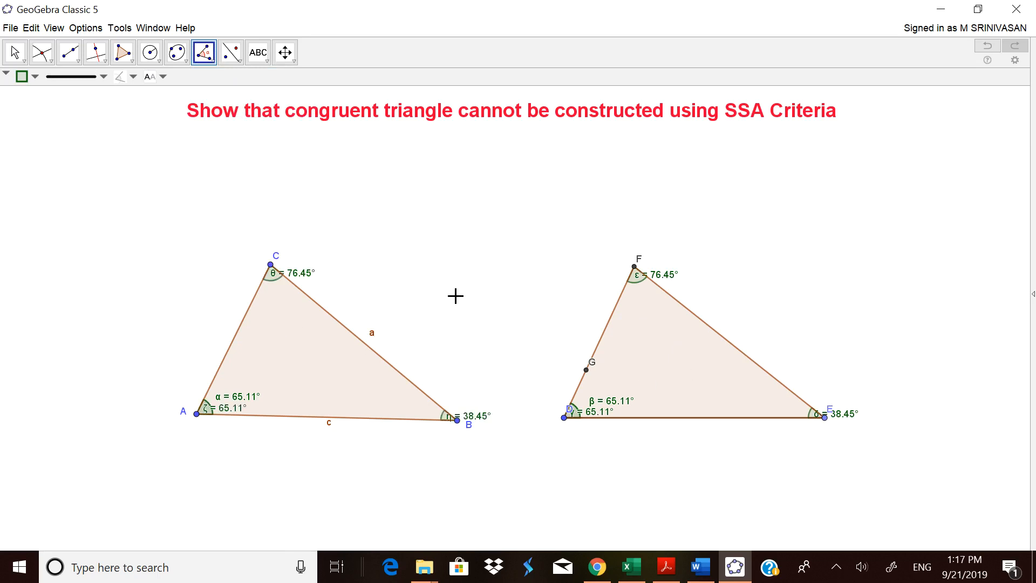
pyautogui.click(15, 53)
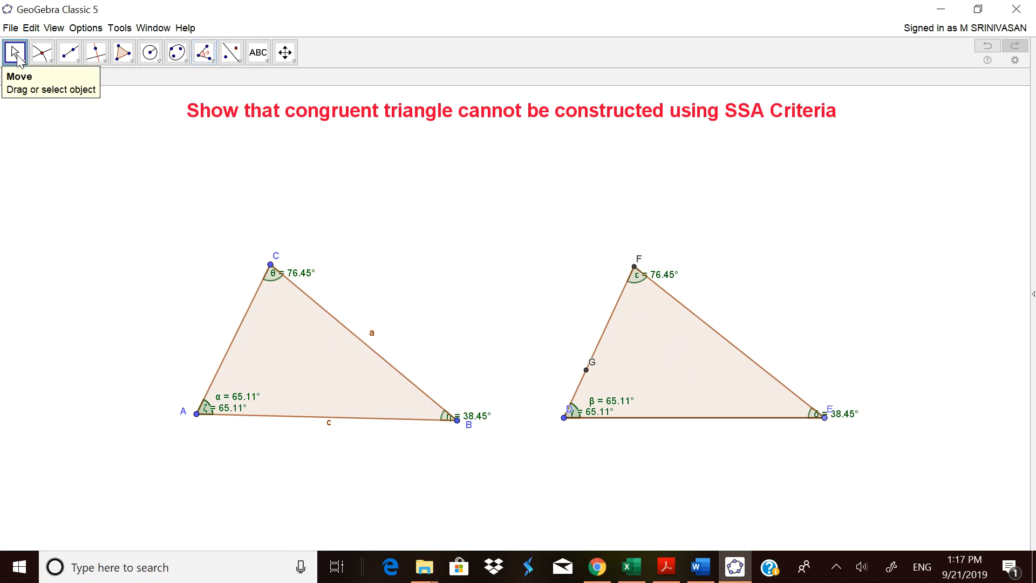
pyautogui.moveTo(233, 416)
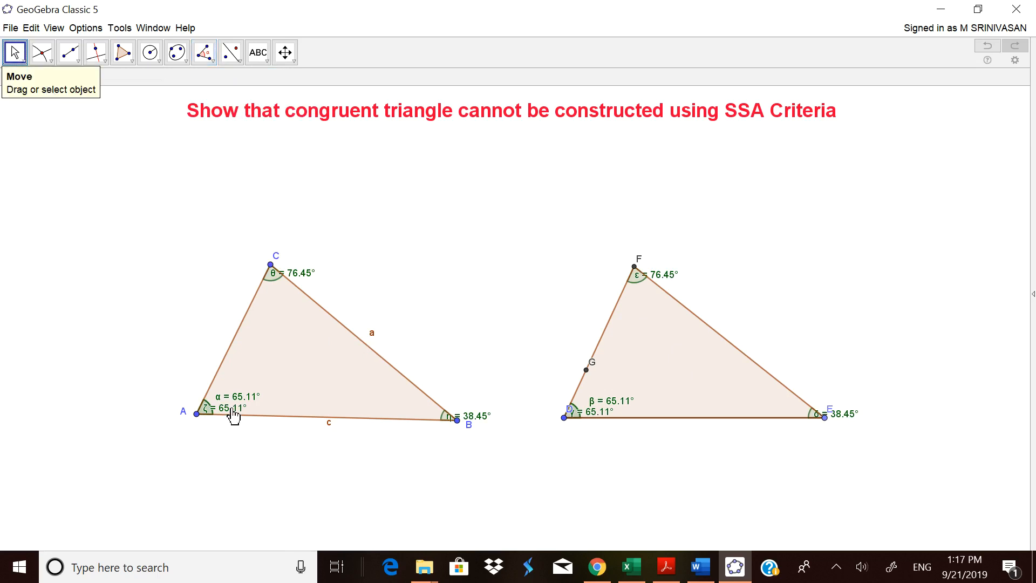
# - Hide the duplicate angle marks at vertices A and D
pyautogui.rightClick(232, 413)
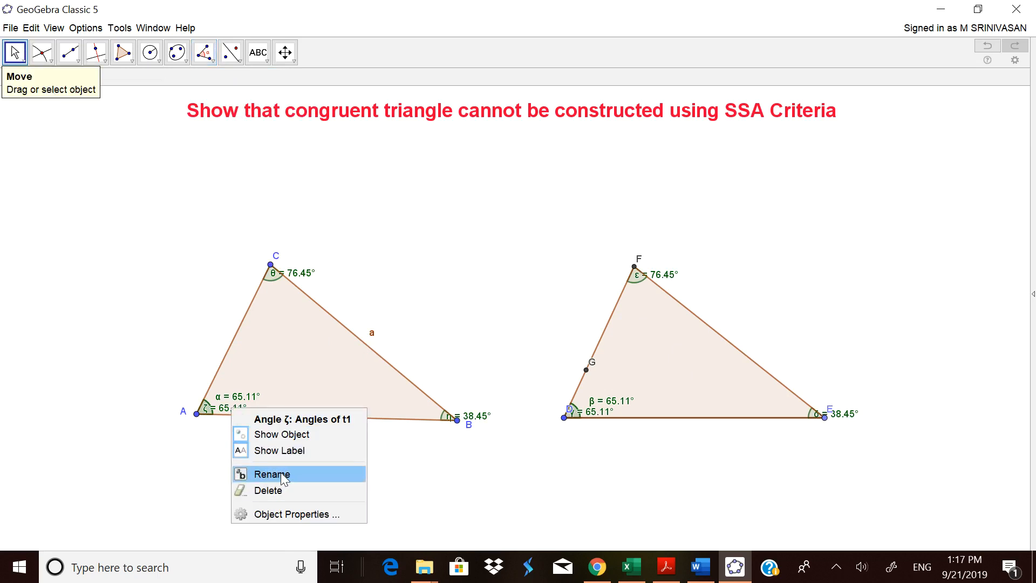
pyautogui.moveTo(295, 434)
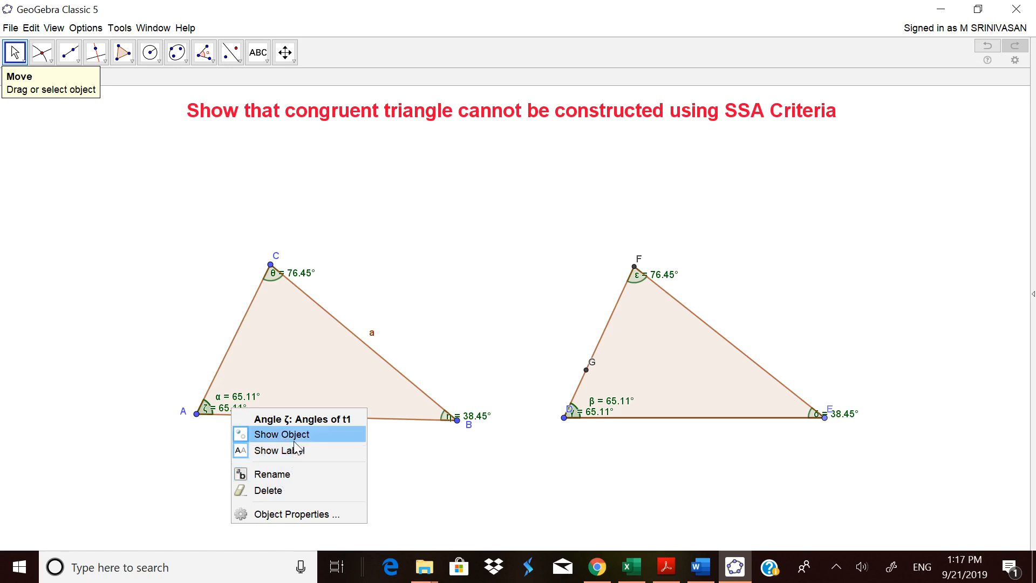
pyautogui.click(281, 434)
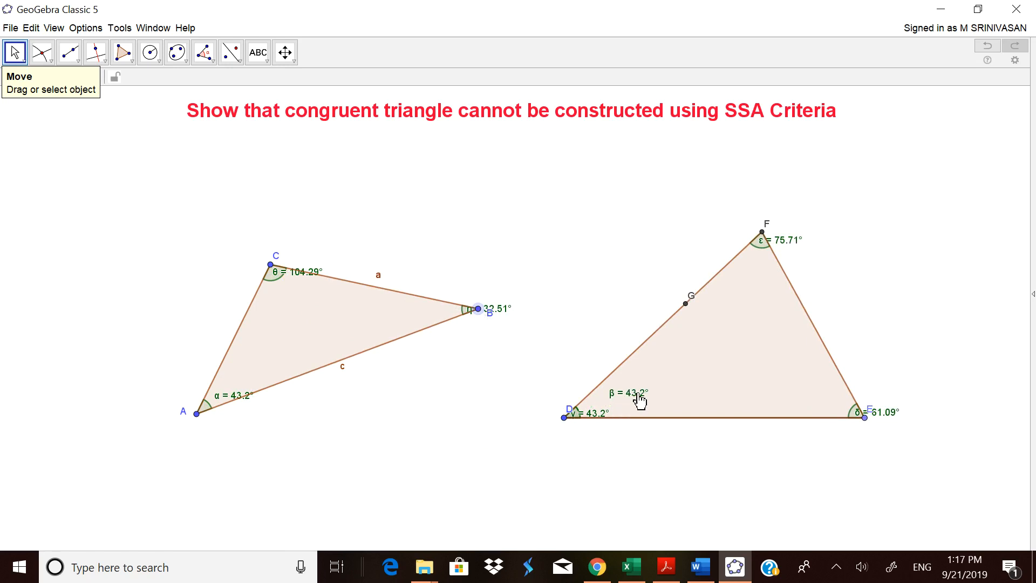
pyautogui.rightClick(634, 392)
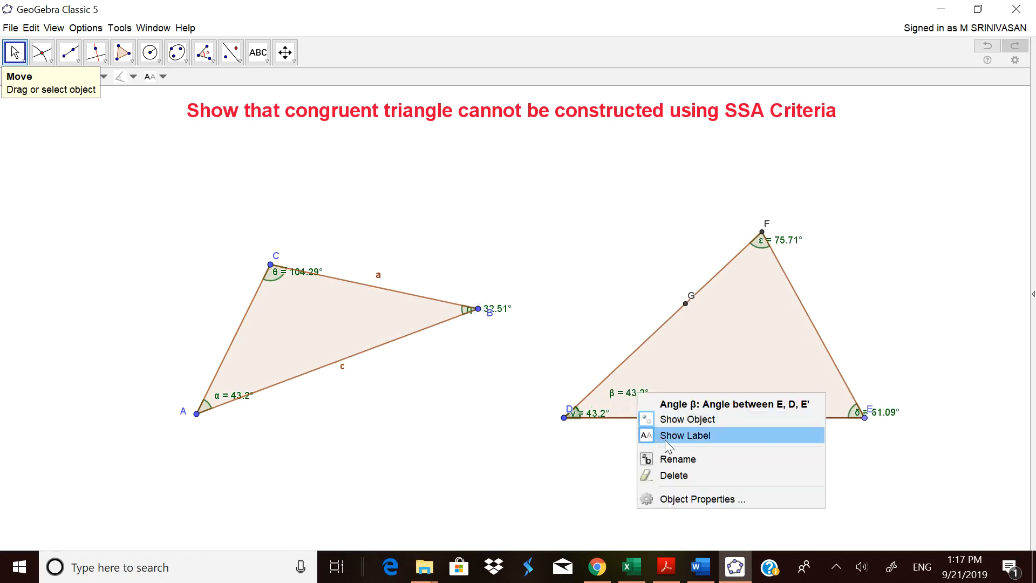
pyautogui.click(684, 435)
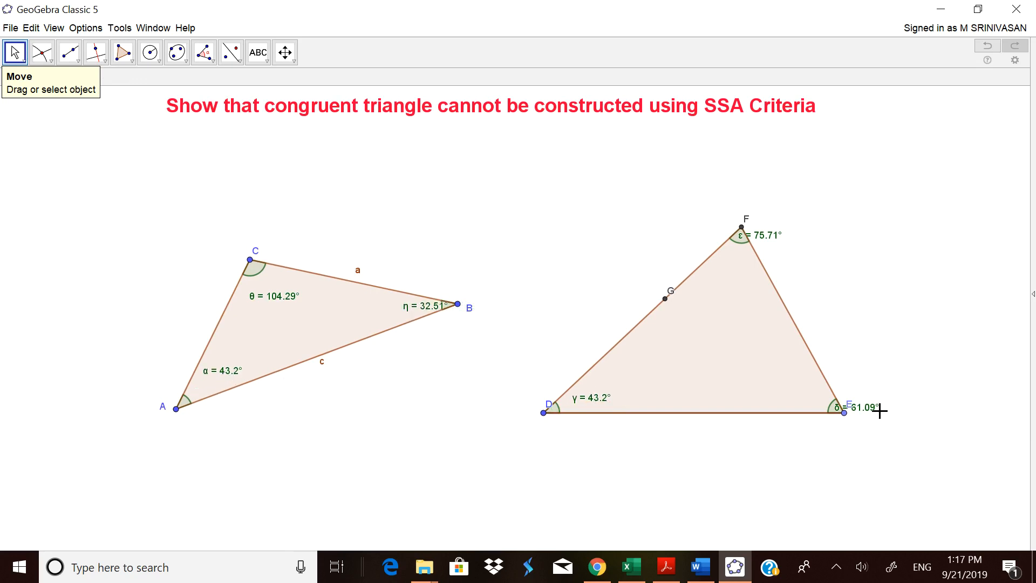
pyautogui.moveTo(771, 238)
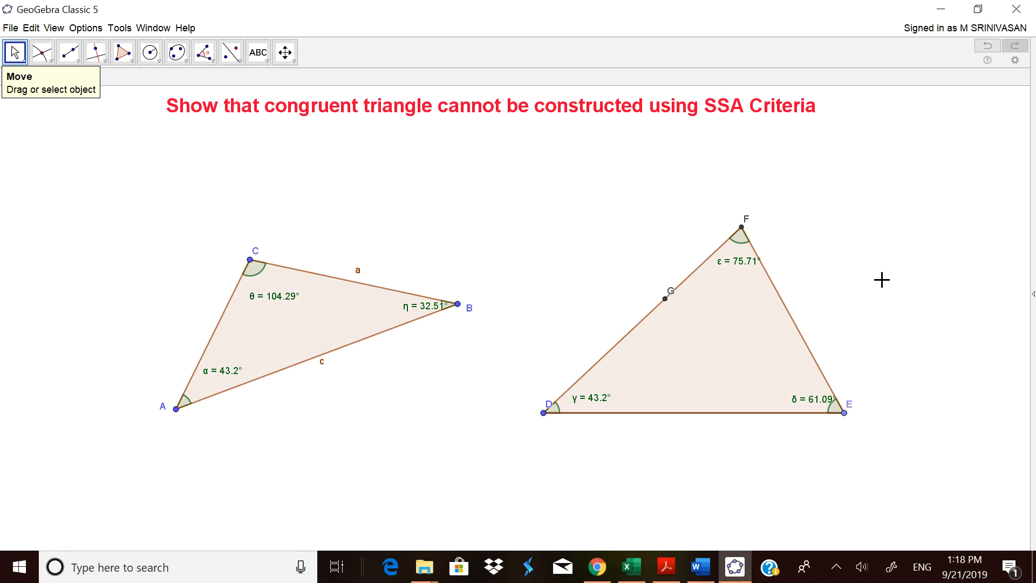
pyautogui.moveTo(896, 280)
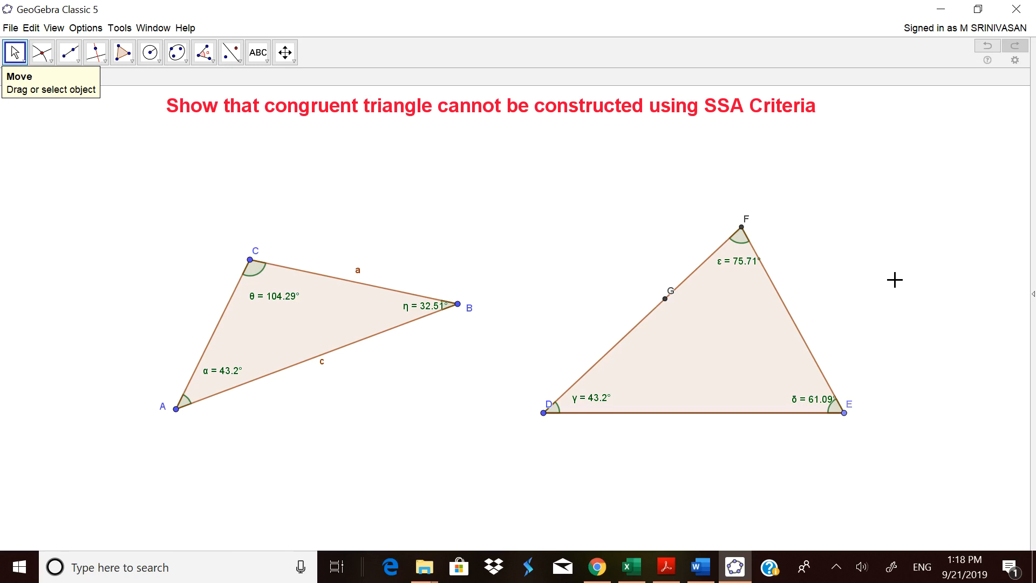